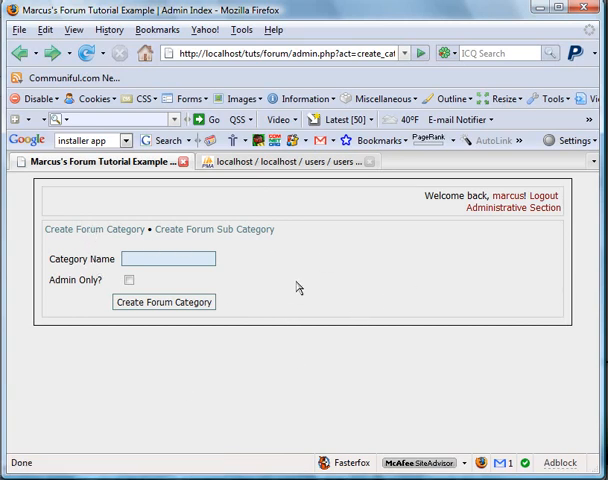
Step: Review the admin page's Create Forum Sub Category link, then return to admin.php in phpDesigner
left_click(129, 281)
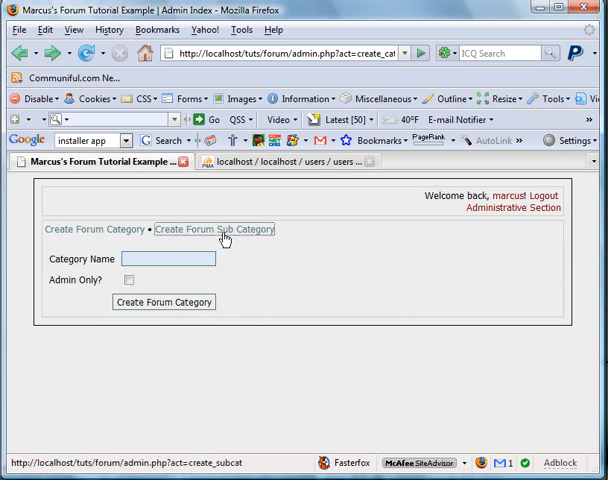
left_click(216, 229)
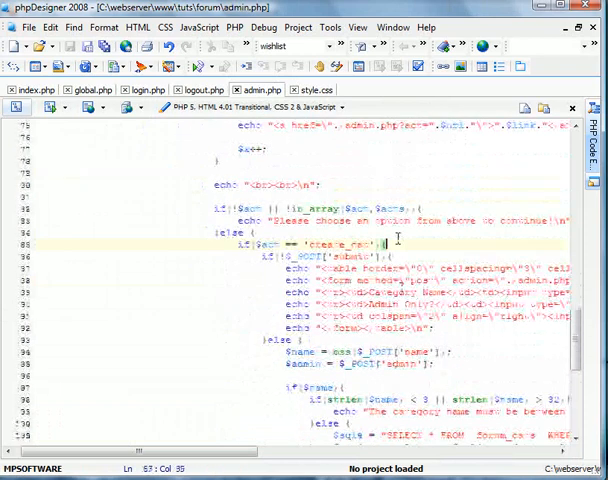
Step: Add an if($act == 'create_subcat') block containing a nested if(!$_POST['submit']) check
scroll("down", 3)
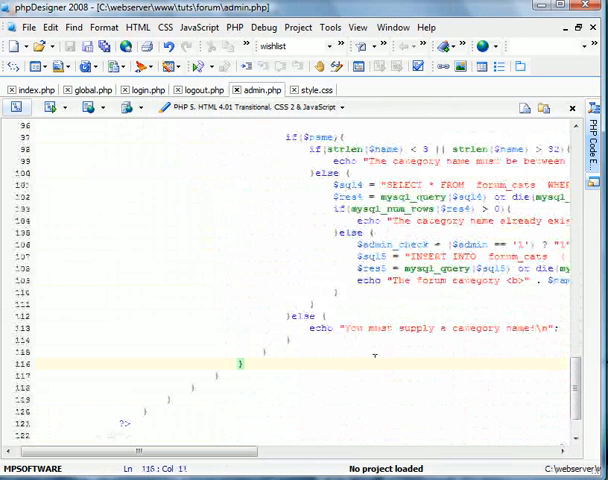
type("$act == 'create_subcat'){")
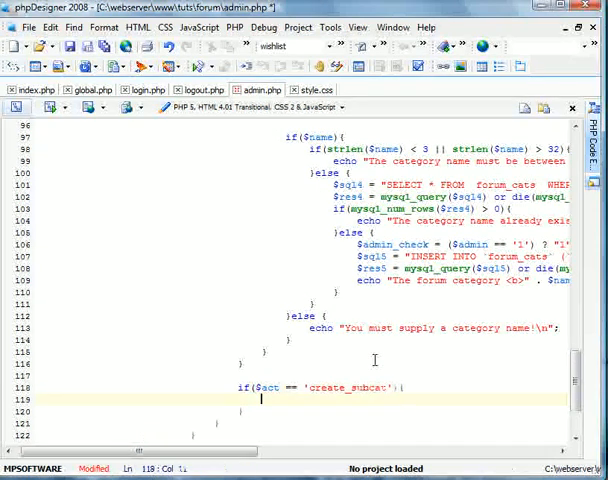
scroll("down", 3)
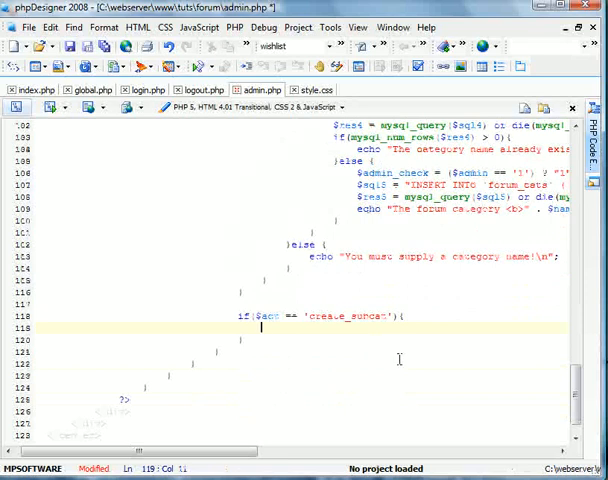
type("if(")
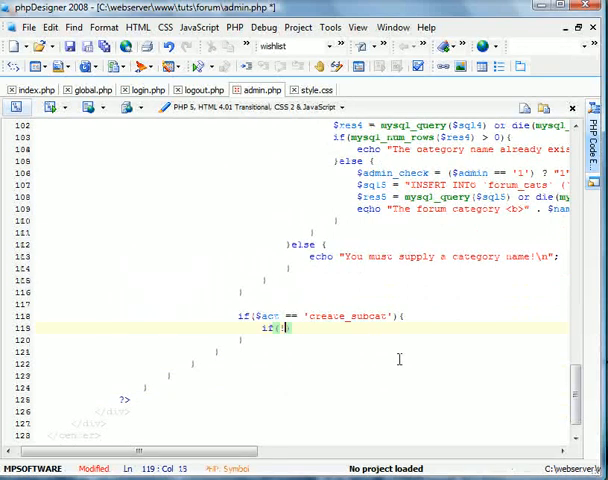
type("!$_POST['submit")
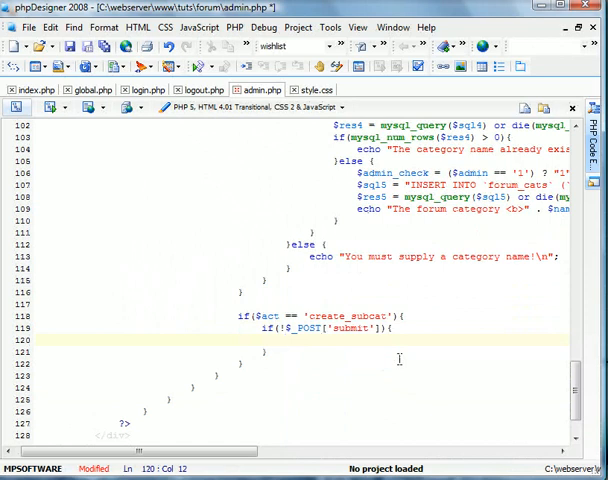
Step: Echo an opening bordered <table> tag inside the not-submitted branch
left_click(285, 343)
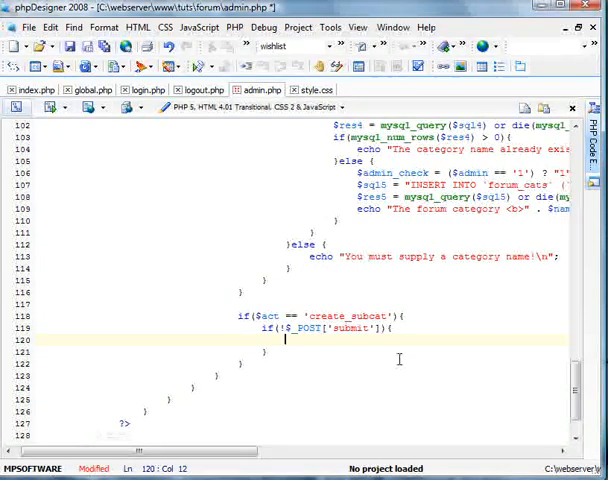
type("echo \"")
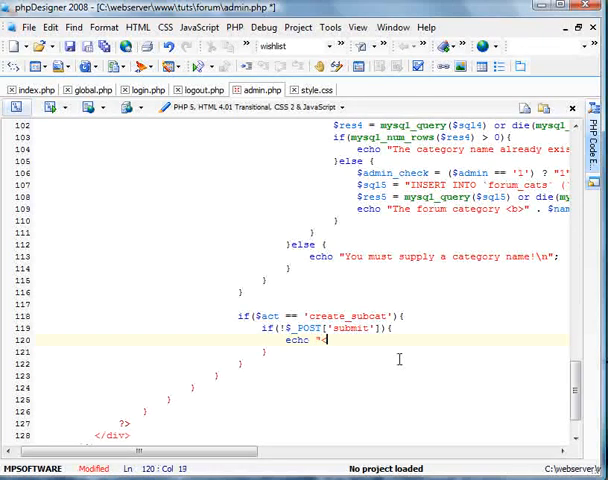
type("<table border=\\\"0\\\" cellspacing=\\\"3\\\" cellpadding=\\\"3\\\"")
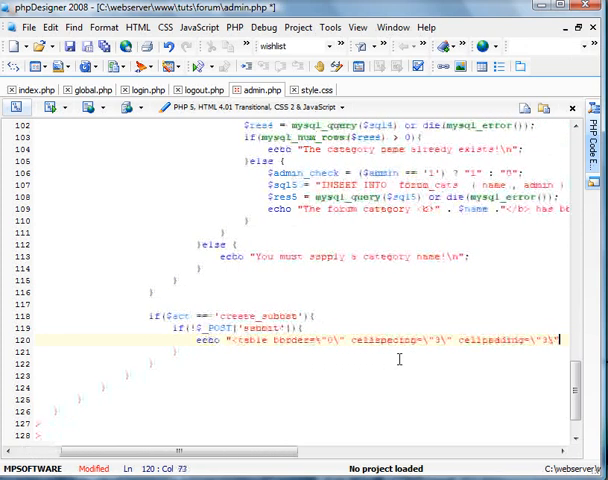
type("\\n")
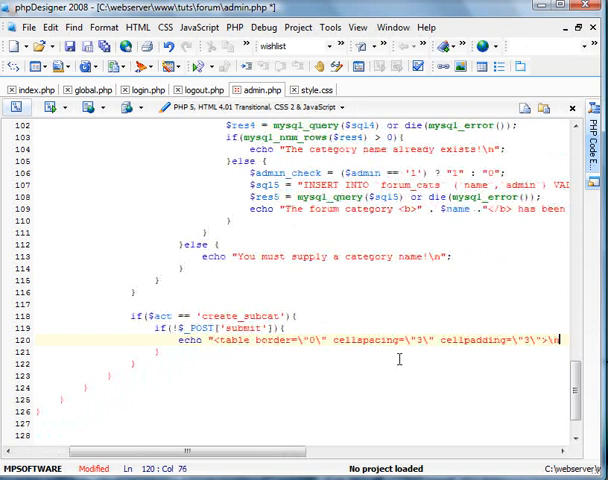
Step: Echo a <form method="post"> tag with action ./admin.php?act=create_subcat
type("echo")
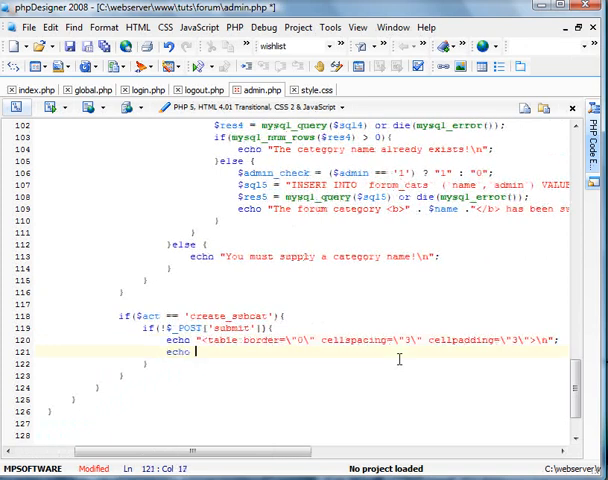
type("<form")
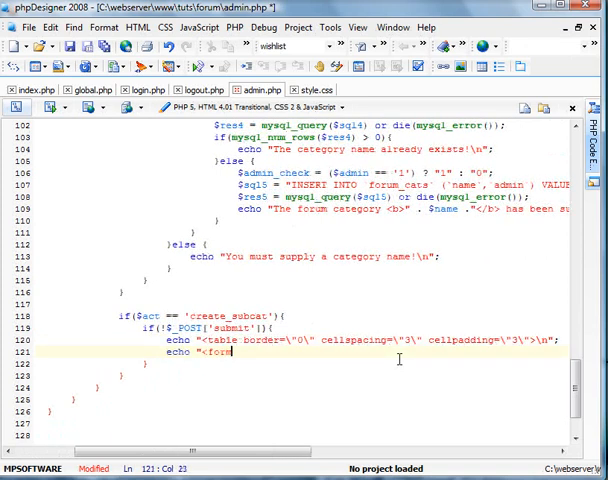
type("method=\\\"post\\\" action=")
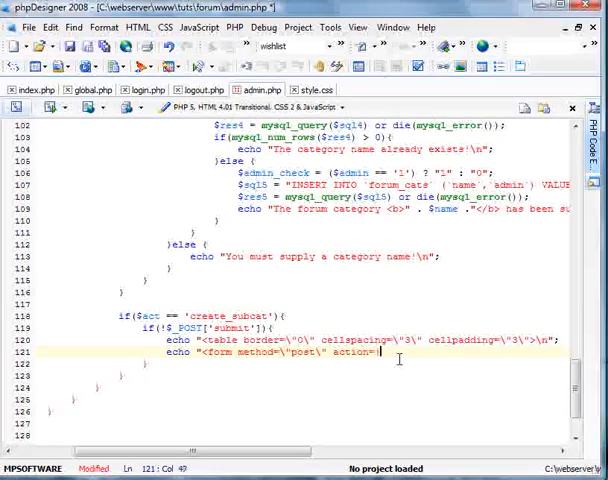
type("\\\".")
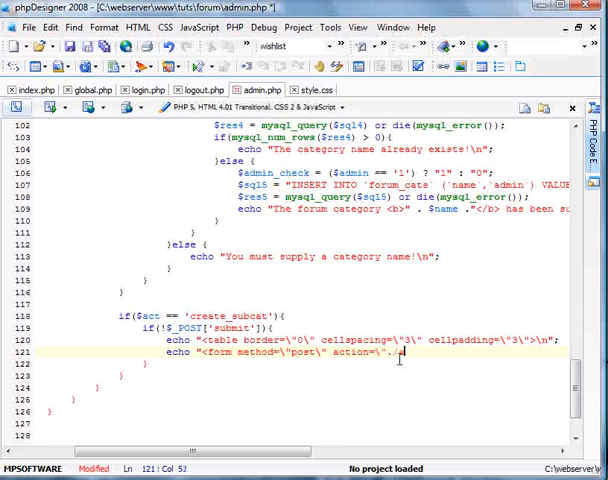
type("admin.")
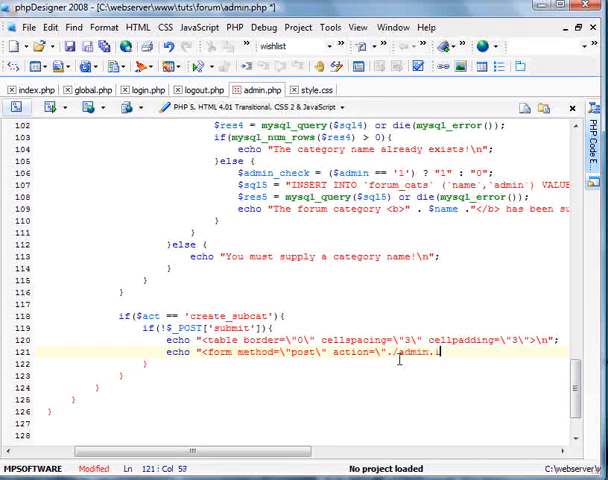
type("php")
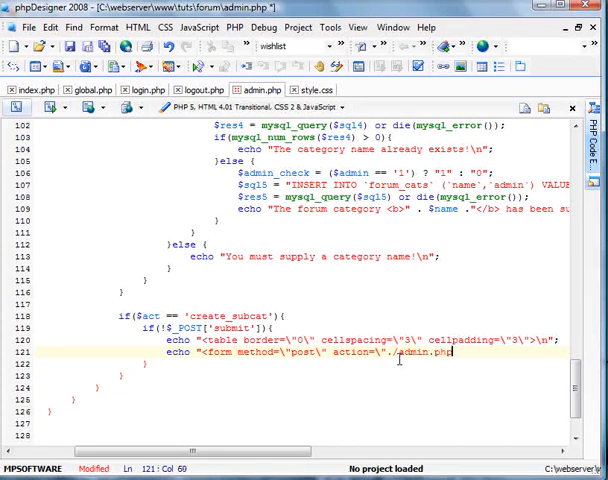
type("\"")
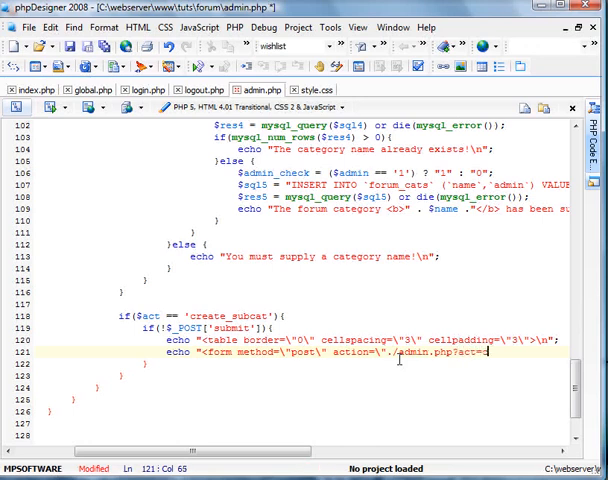
type("create_subcat\\\">\";")
left_click(295, 364)
type("echo \"<tr><td>")
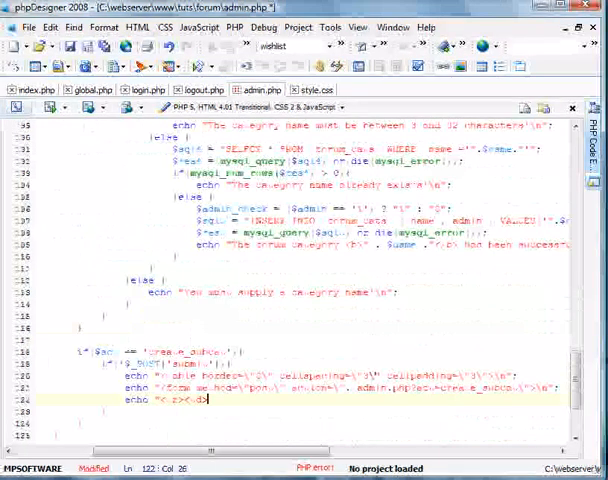
Step: Echo a Forum Category table row holding a select named cat with an option tag
scroll("down", 3)
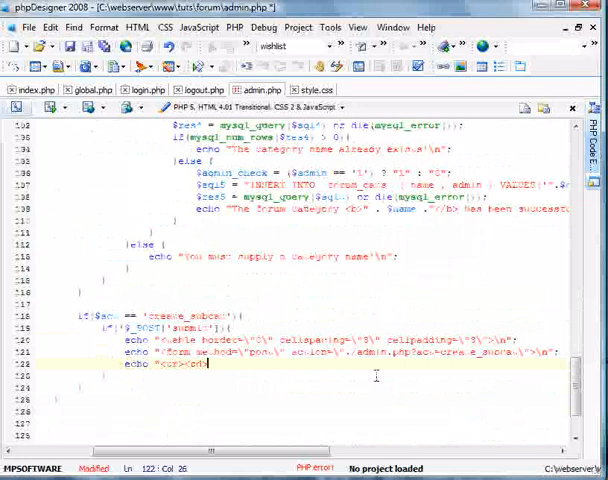
type("Forum Ca")
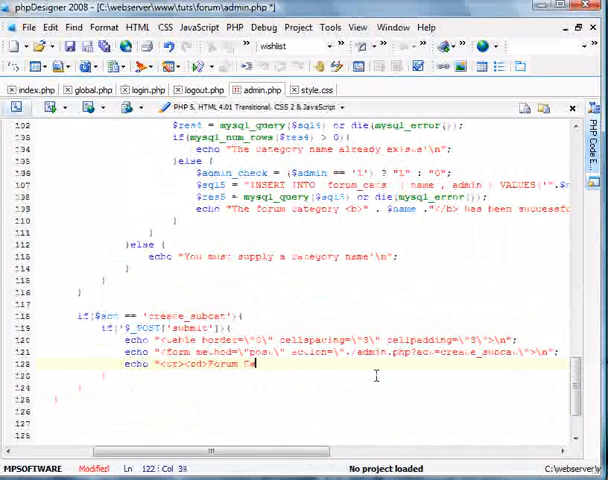
type("tegory</td><td><select name=\\\"")
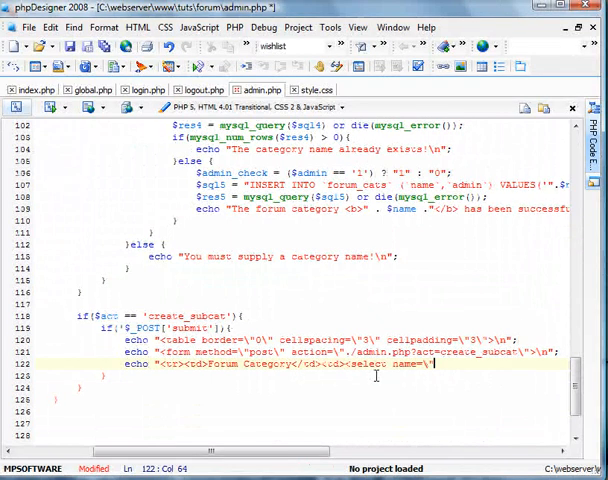
type("cat\\\">")
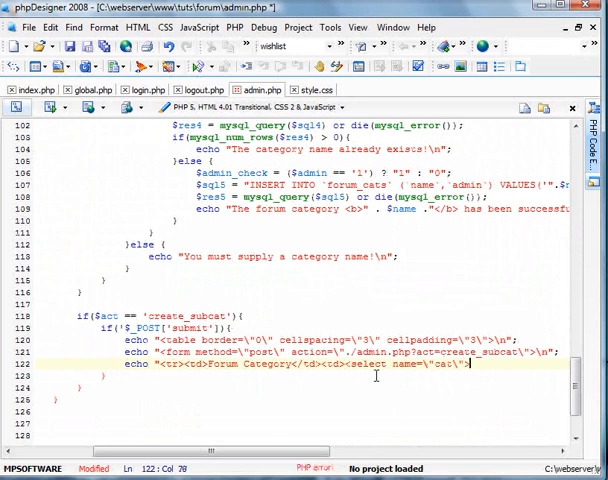
type("<option")
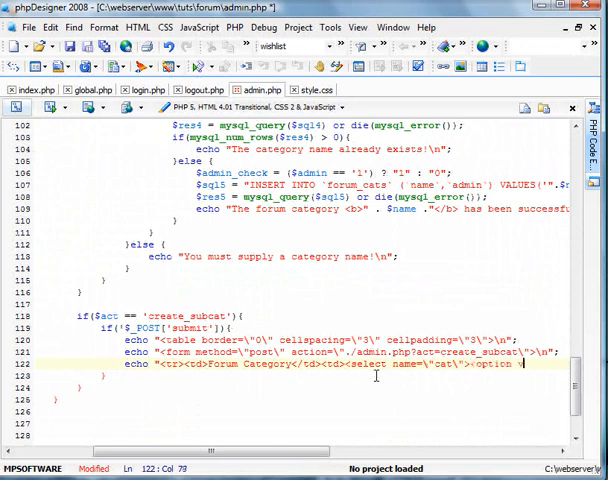
type("value=\\\"")
left_click(305, 388)
type("$sql6 =")
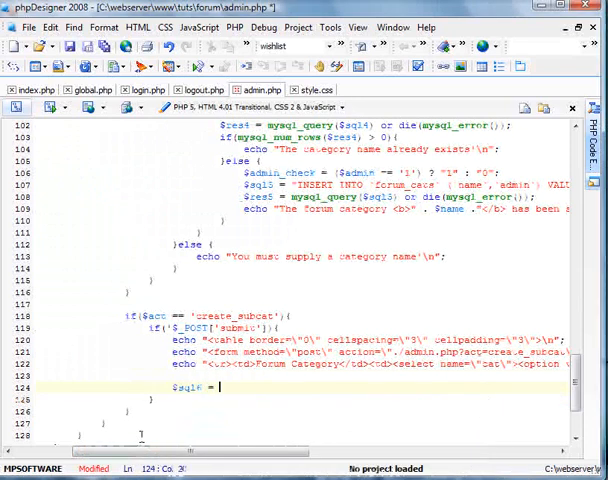
Step: Query SELECT * FROM forum_cats ORDER BY id ASC into $res6
type("\"SELECT * FROM `forum_cats")
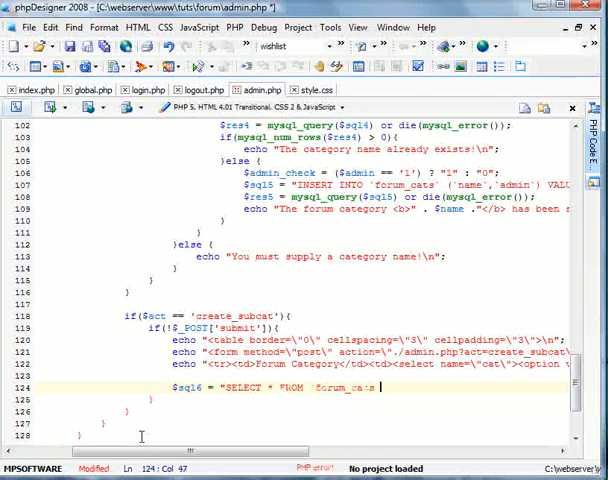
type("ORDER BY.")
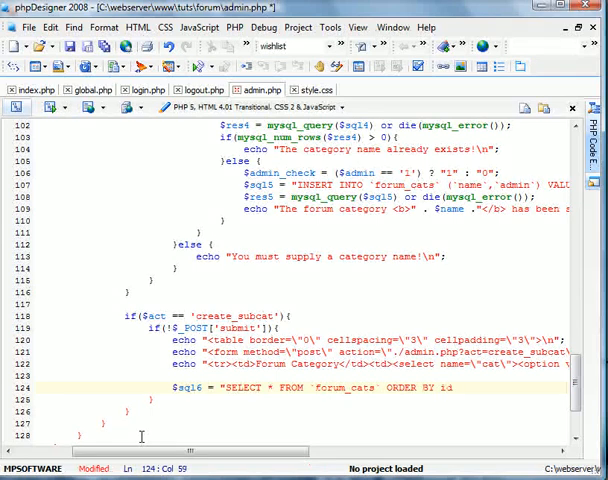
type("ASC\";")
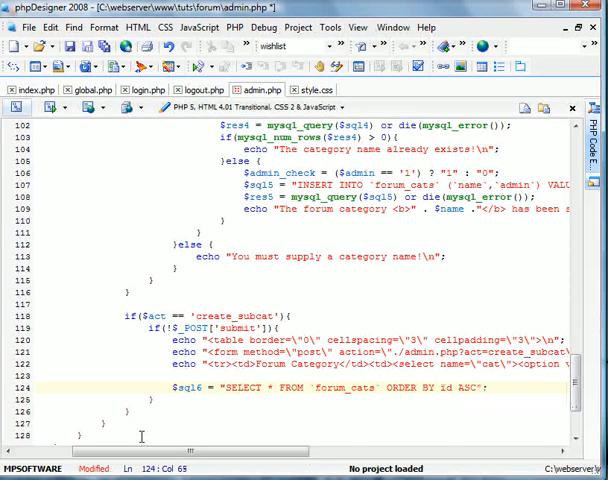
type("$res6 = mysql_query($sql6) or die(mysql_error());")
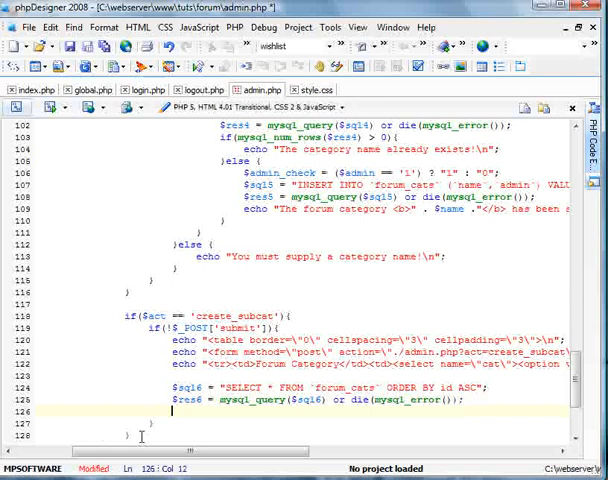
Step: When no rows return, echo </select><br>No categories exist
type("if(mysql_num_rows($res6)){")
type("echo \"")
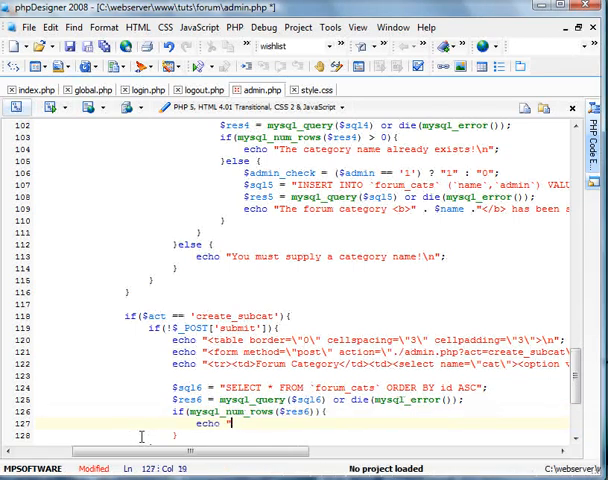
type("</sel")
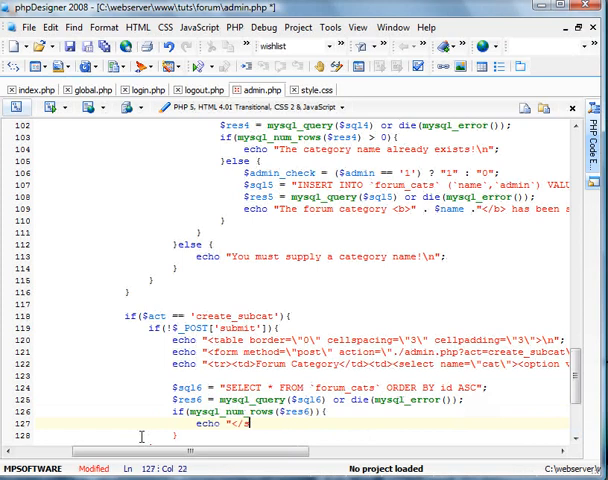
type("select>")
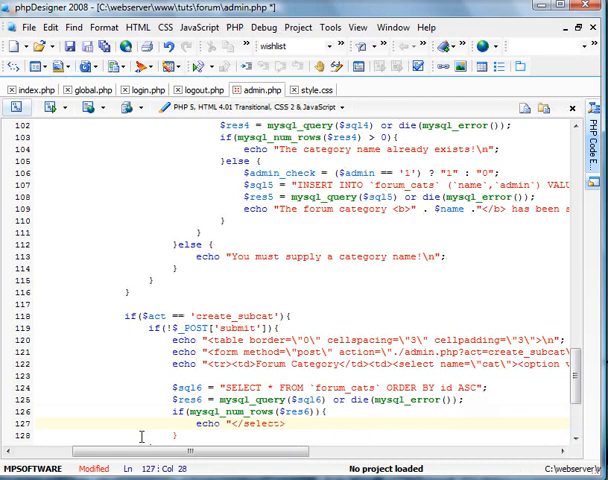
type("<br>")
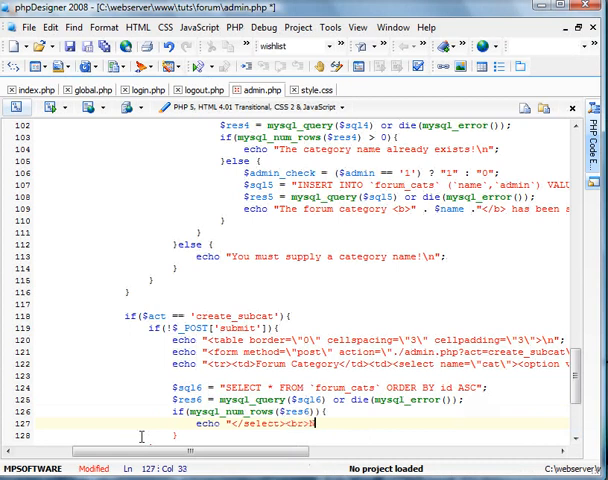
type("No categories exist")
left_click(315, 435)
type("else {")
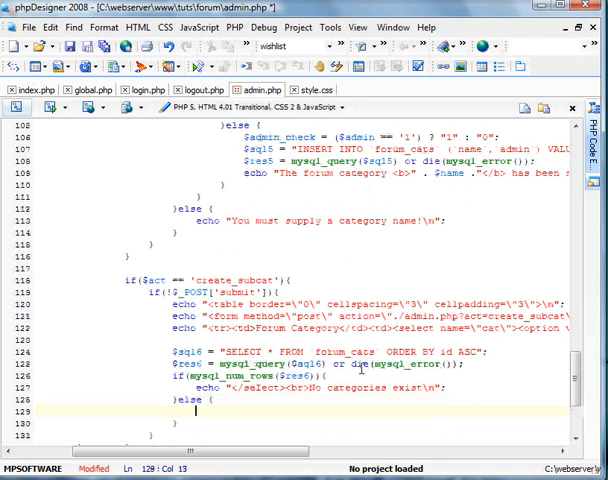
Step: In an else branch, loop through categories echoing each name as an <option>, then close the select row
type("while($")
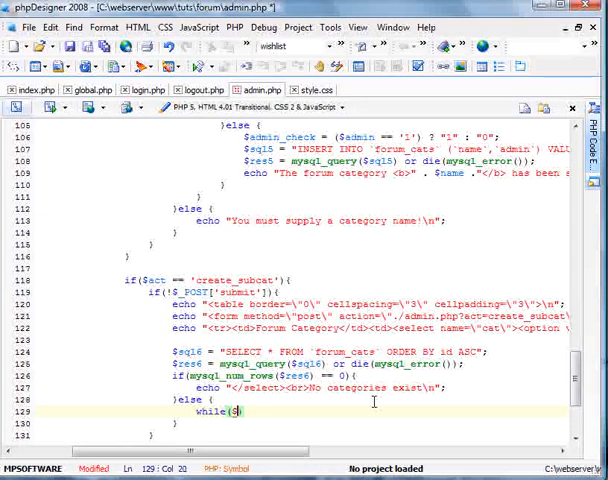
type("row3 = mysql_fetch_assoc($res6)){")
type("echo \"<option value=\\\"\".$row3['id'].\"\\\">")
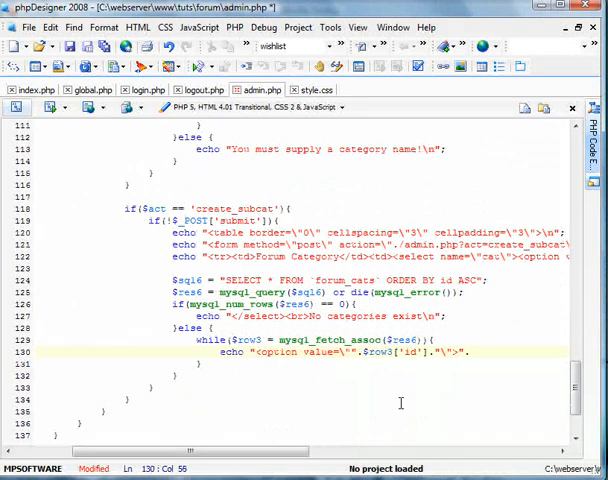
type(".$row3['name'].\"</option>\\n\";")
type("echo \"</select>")
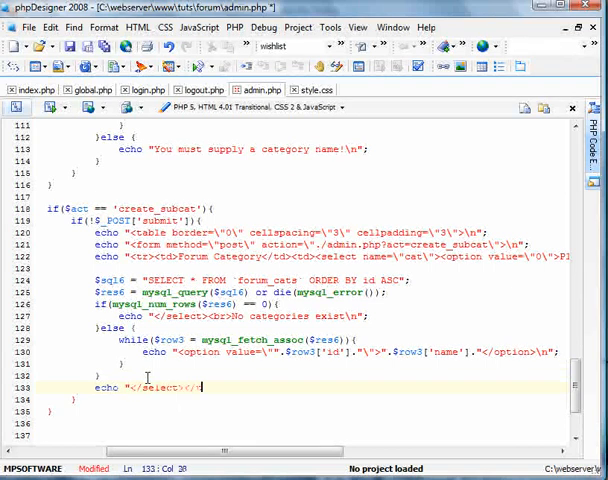
type("</td></tr>\\n\";")
type("echo \"<tr><td>Sub Cat. Name</td>")
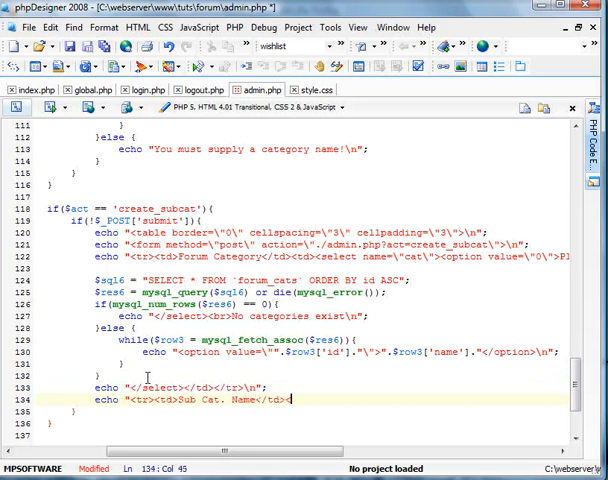
Step: Echo a Sub Cat. Name input row named name and a right-aligned submit button row
type("<td><input type=\\\"text\\")
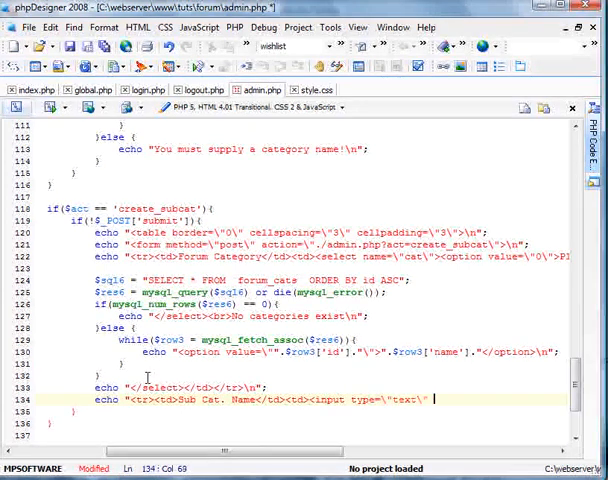
type("name=\\\"name\\\"></td></tr>\\n\";")
type("echo \"<tr><td colspan=\\\"2\\\" ")
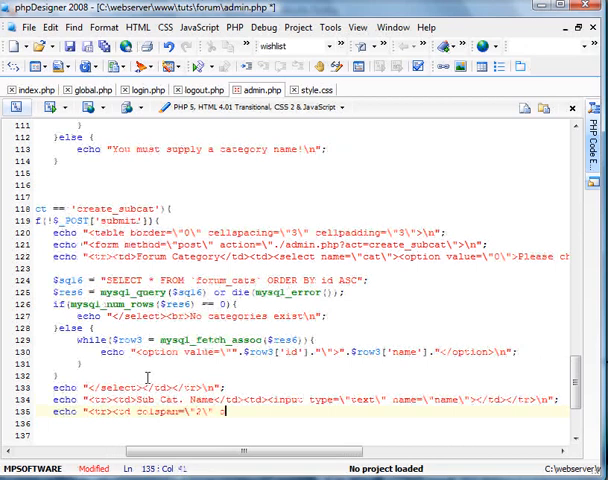
type("align=\\\"right")
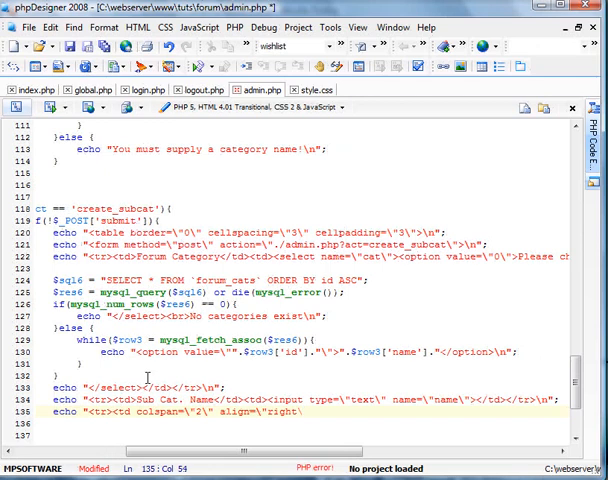
type("\\\"><input type=\\\"submit\\")
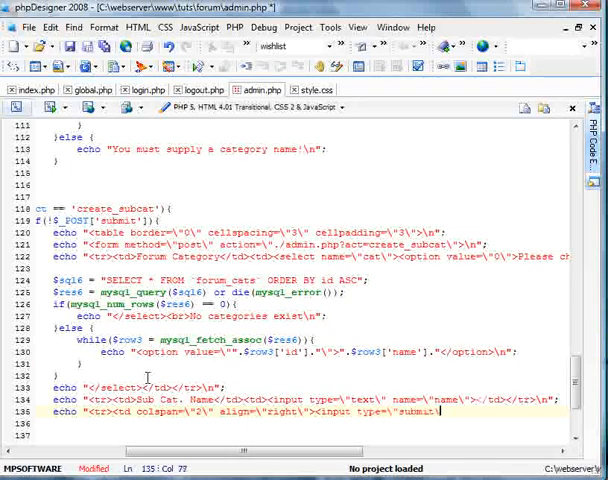
type("name")
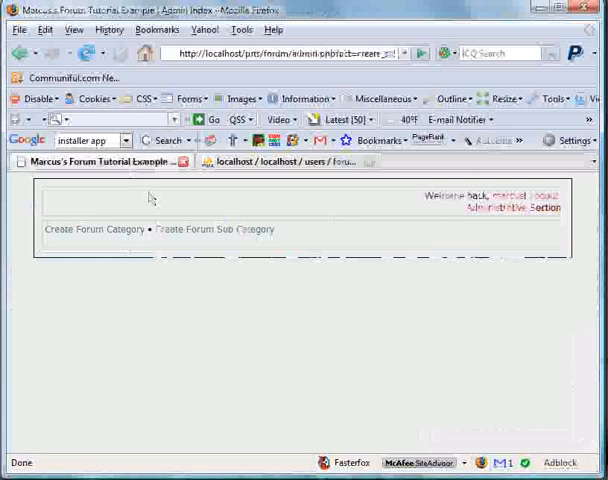
Step: Check the phpMyAdmin forum tables in Firefox, then return to admin.php
left_click(218, 229)
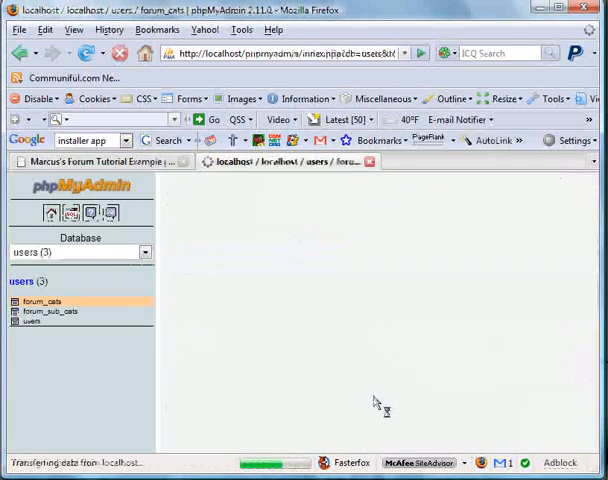
left_click(39, 302)
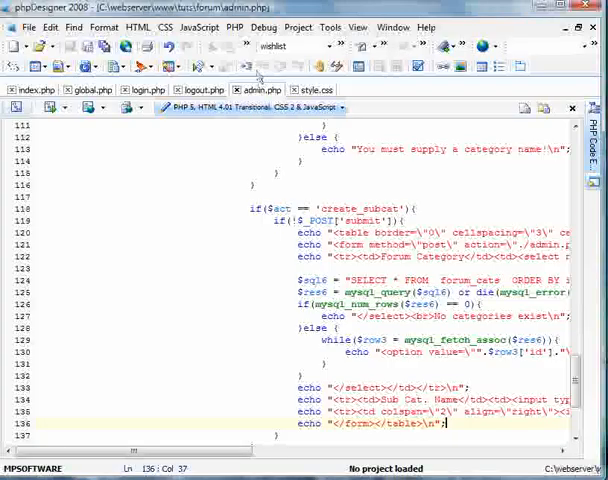
Step: Add a #content select rule to style.css: 1px solid teal border, grey background, #000 text, 9pt Tahoma
left_click(310, 89)
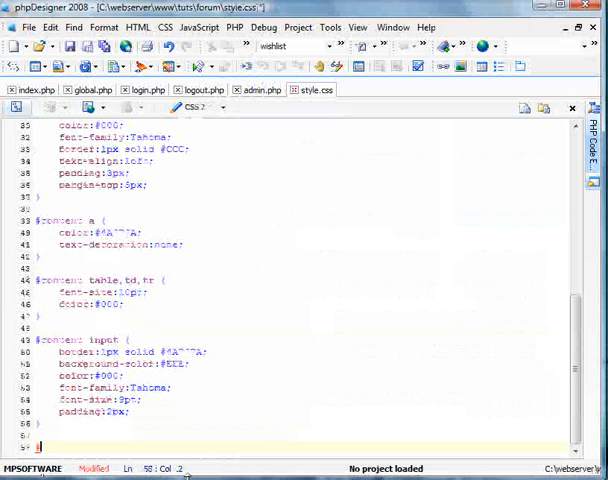
type("#content selec")
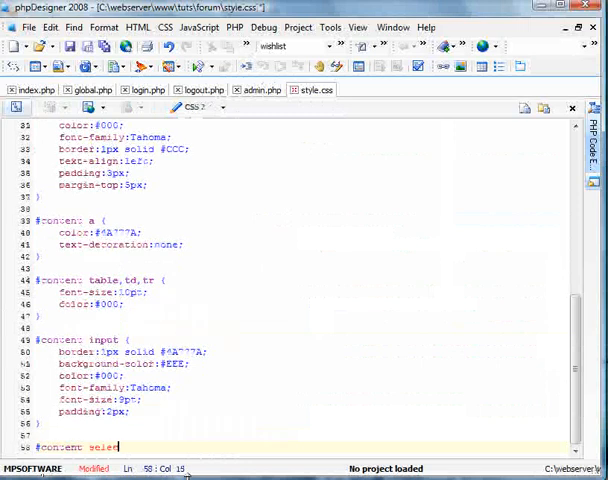
type("border:")
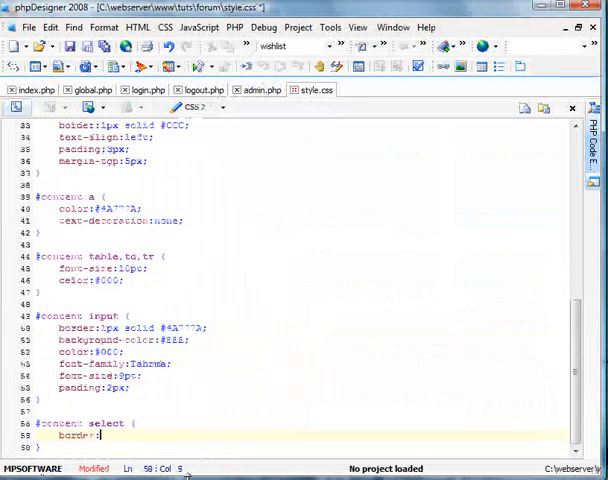
type("1px solid #4A777A;")
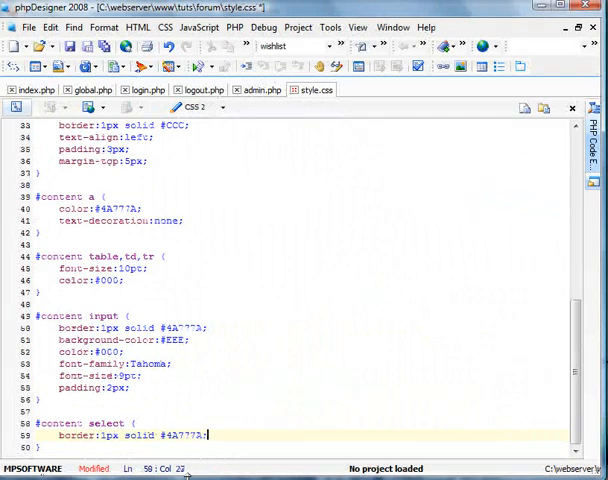
type("background-color:#EEE;")
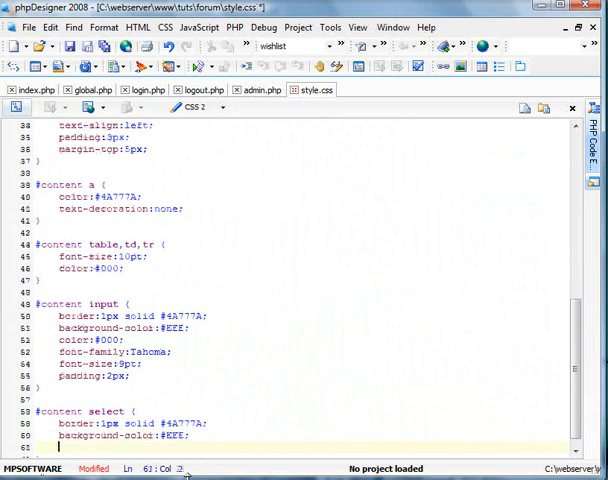
type("color:#000;")
type("font-family:Tahoma;")
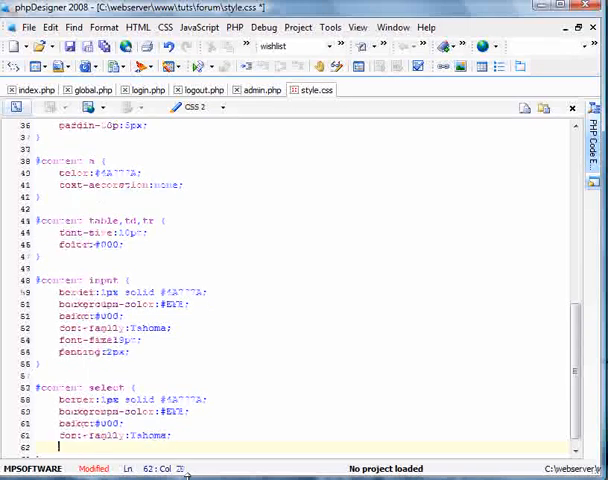
type("font-size:9pt;")
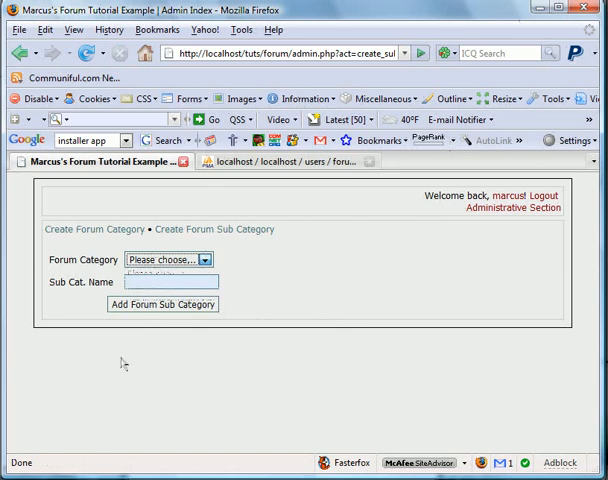
Step: Refresh admin.php?act=create_subcat to view the category dropdown, Sub Cat. Name field and add button
left_click(172, 281)
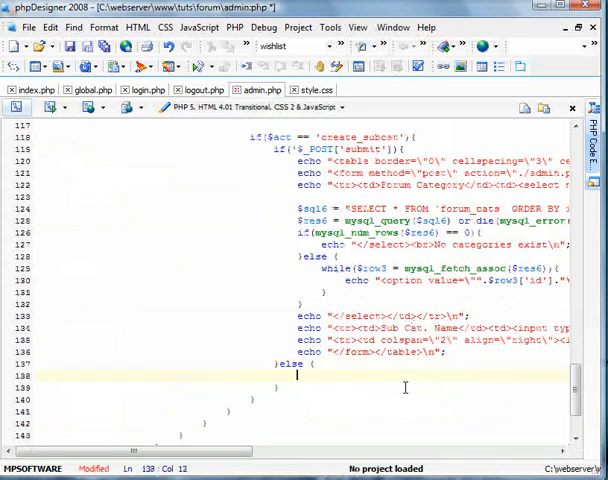
Step: In the else branch, read $_POST cat and name into variables and check if($cat && $name)
type("$cat = mss(")
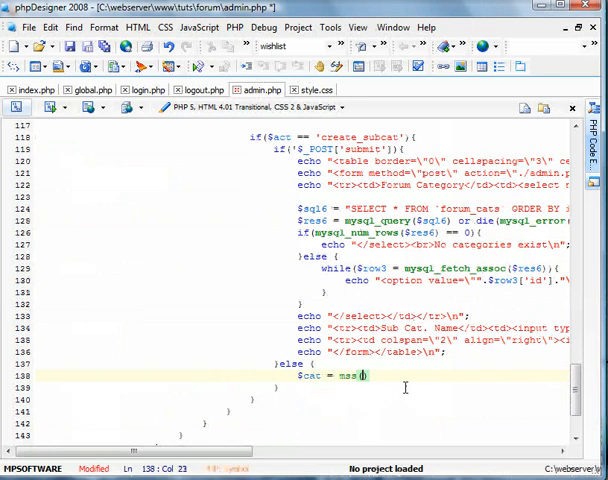
type("$_POST['cat")
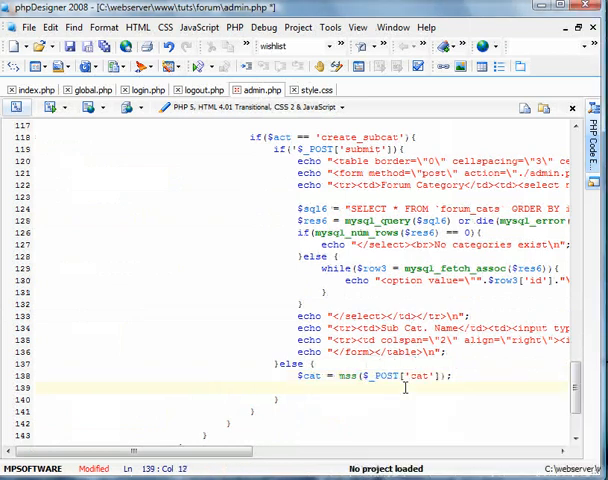
type("$name = mss($_POST['name']);")
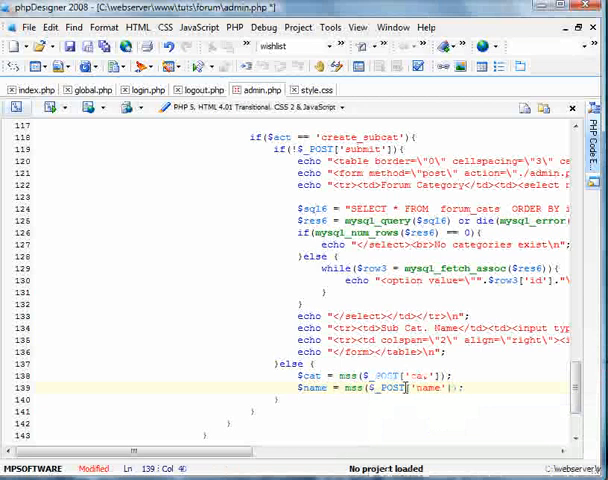
type("if($cat &&")
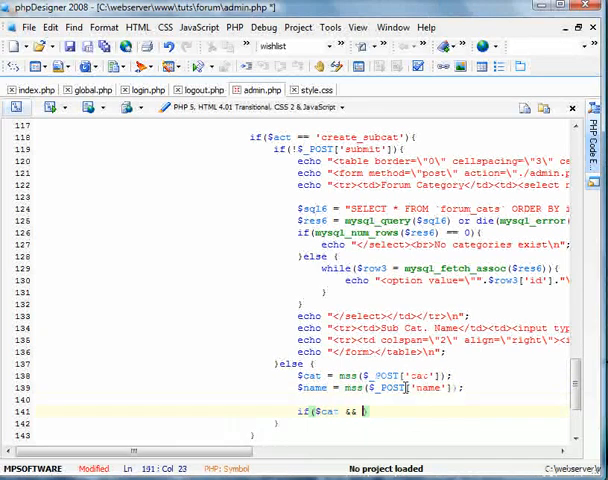
Step: Query forum_cats by id and echo 'The forum category you supplied does not exist!' when empty, adding an else
scroll("down", 3)
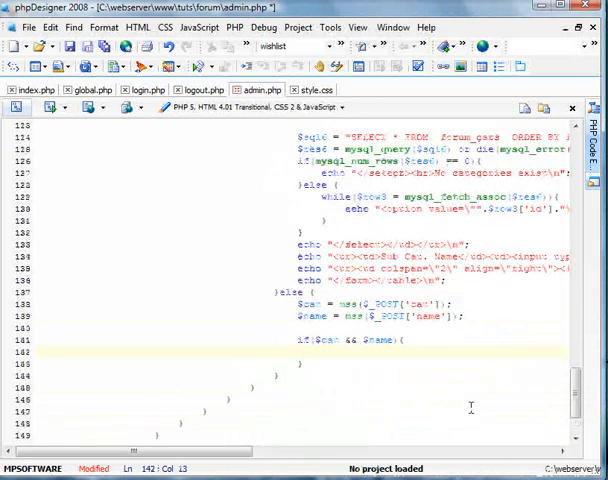
type("$sql7 = \"SELECT * FROM forum_cats WHERE id='\".$cat.\"'\";")
type("$re")
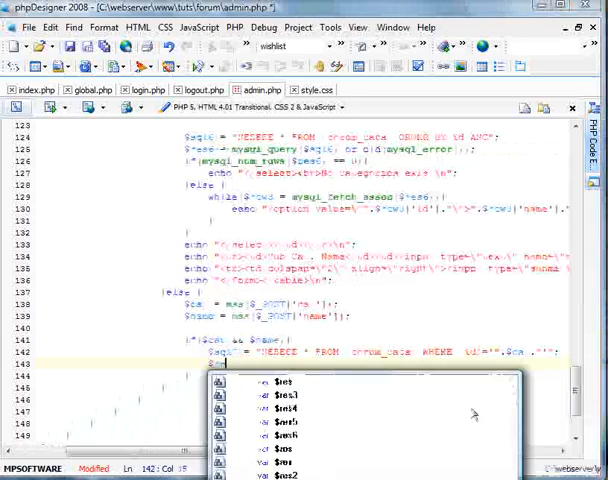
type("mysql_query($sql7) or die(mysql_error());")
type("if(mysql_num_rows($res7) == 0){")
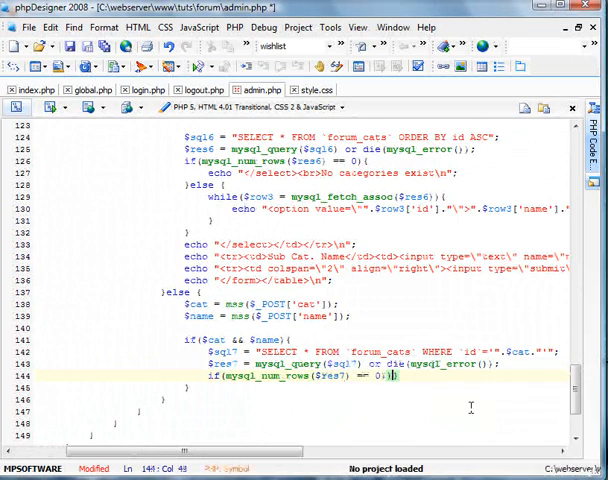
type("echo \"The")
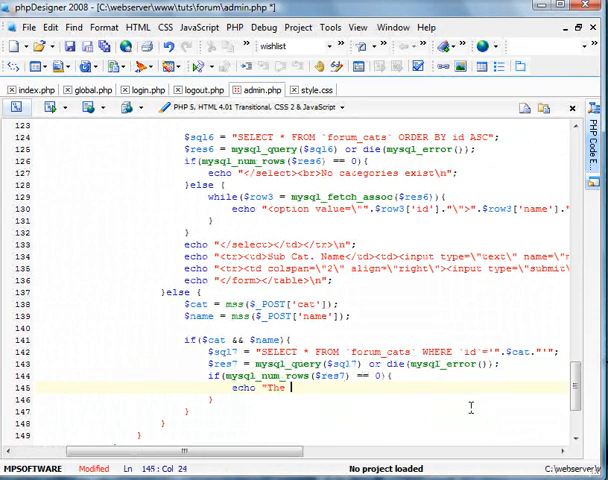
type("forum category you supplied does not exist!\\n\";")
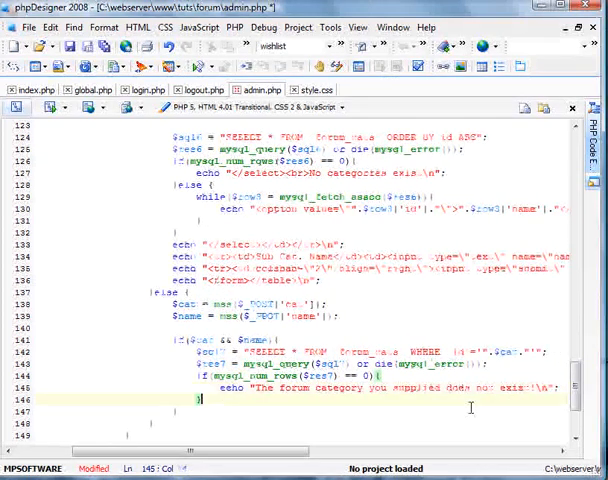
type("else {}")
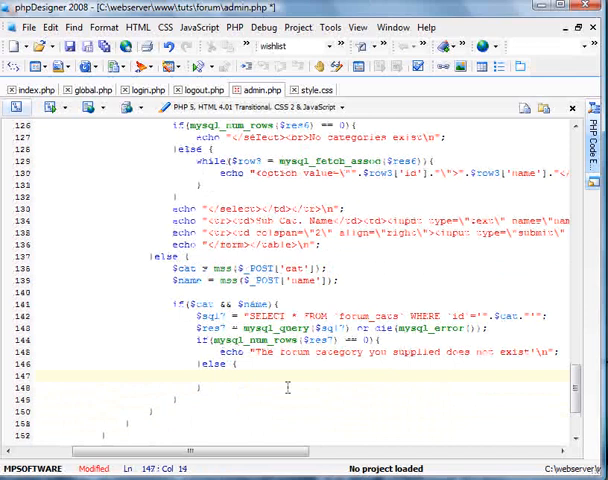
Step: In the else block, query forum_sub_cats by name and cid and echo 'already exists' if rows are found
left_click(225, 287)
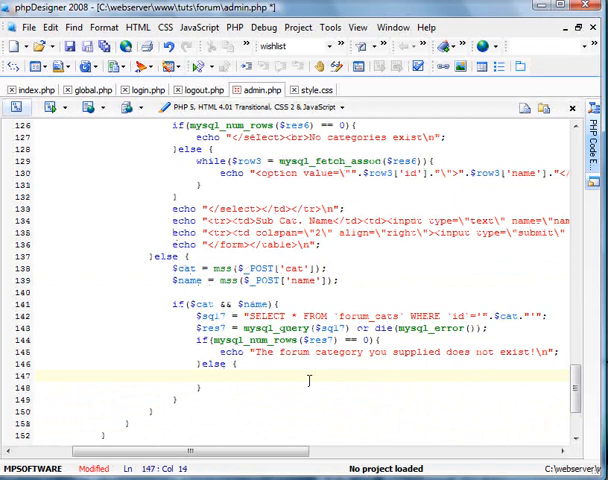
type("$sql8 = \"SELECT * FROM")
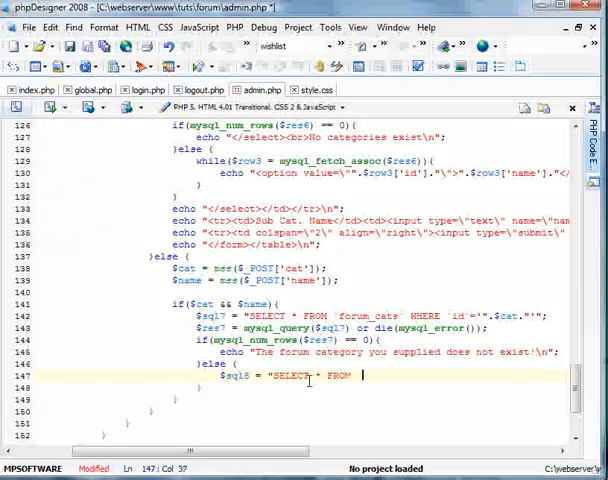
type("forum_sub_cats` WH")
left_click(380, 387)
type("$res8 = mysql_query($sql8")
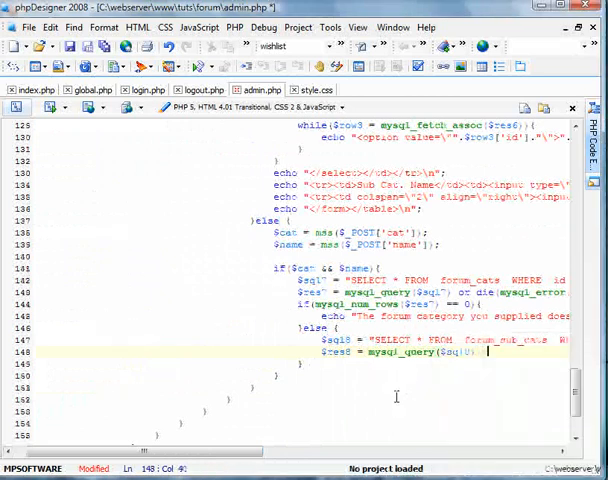
type("or die(/")
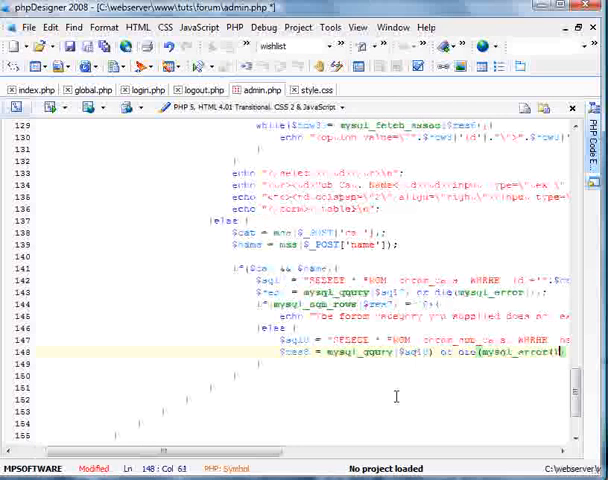
type("if(mysql_num_rows($res8) > 0){")
type("echo \"The forum sub category already exists within the main category!\\n\";")
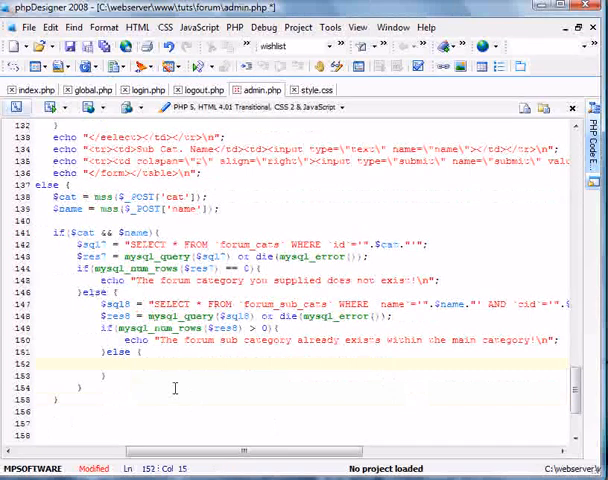
Step: Begin the $sql9 INSERT INTO `forum_sub_cats` query
type("$sql9 = \"")
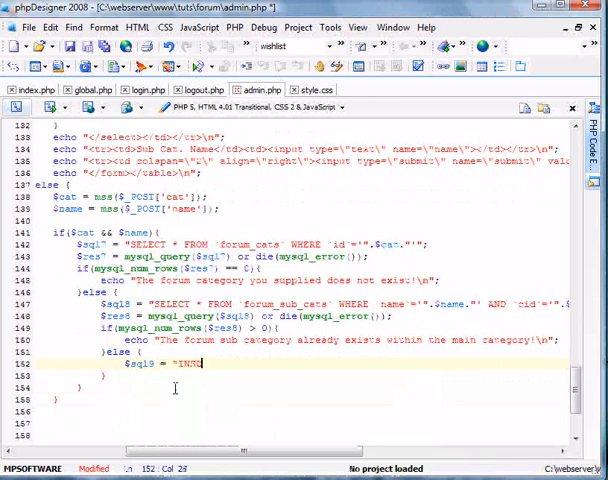
type("INSERT INTO `foru")
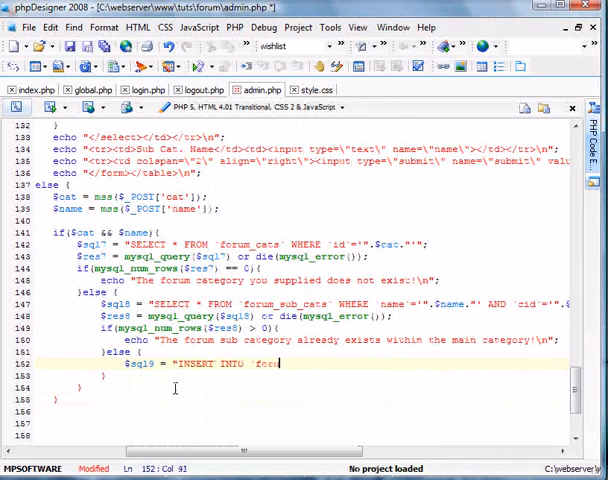
type("M_s")
type("echo \"<tr><td>Description</td>")
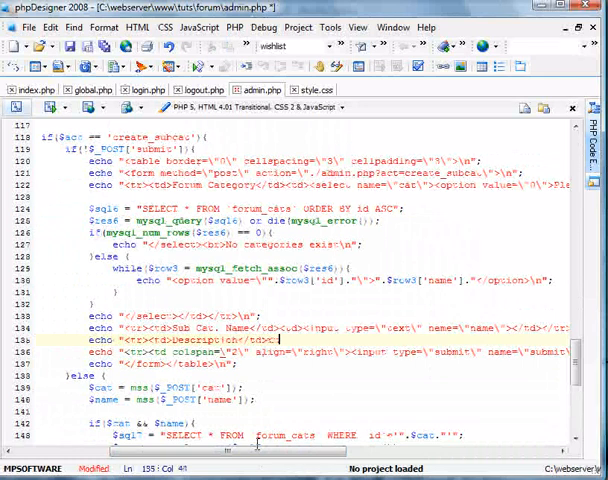
Step: Add a Description row with a textarea named desc to the sub-category form
type("<td><td")
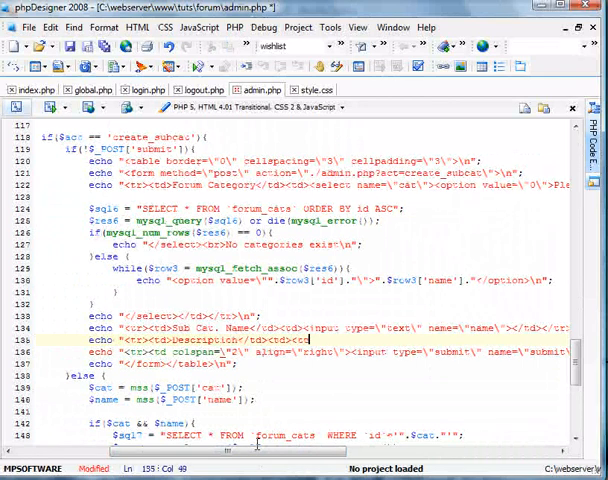
type("textarea name=\\\"")
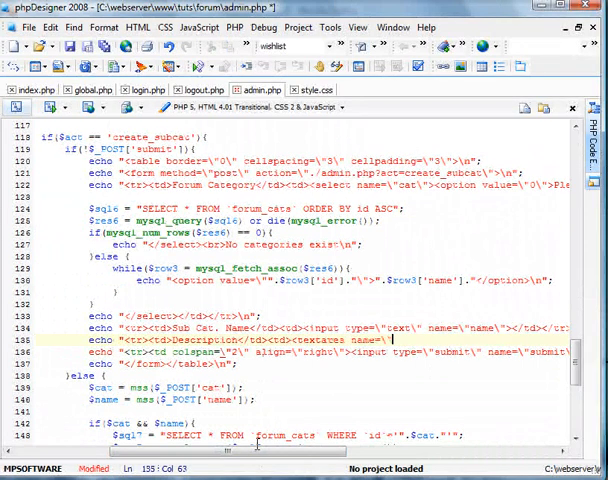
type("desc\\")
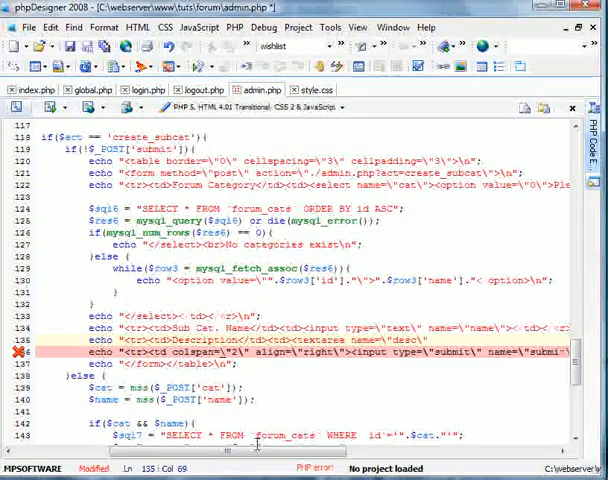
type("style=\"width:")
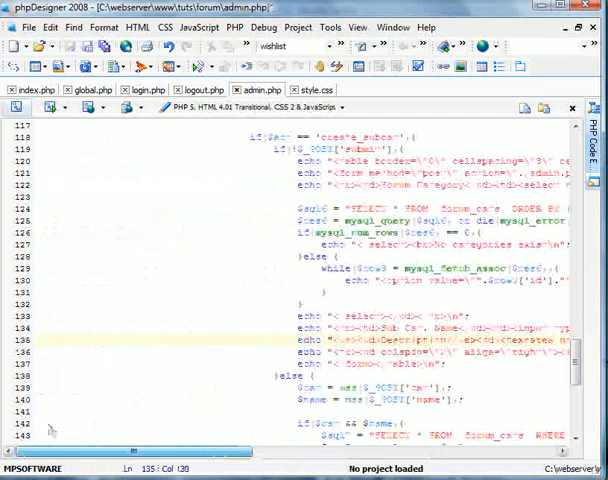
left_click(296, 89)
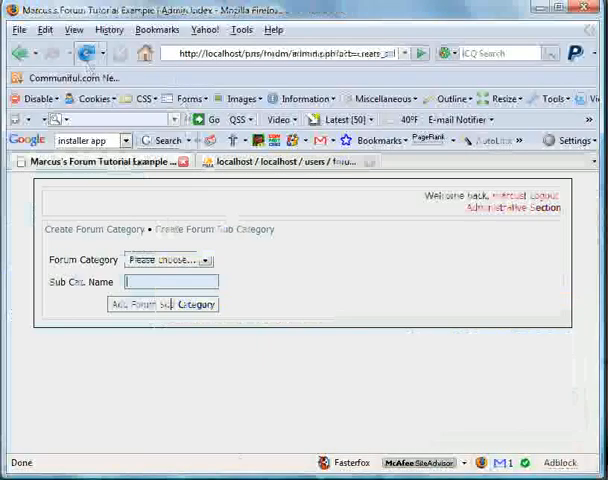
Step: Reload the Create Forum Sub Category page in Firefox
left_click(166, 304)
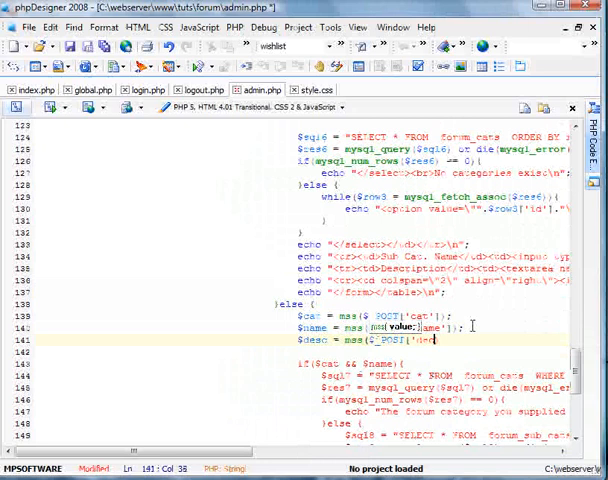
Step: Require $desc and echo 'The description must be under 255 characters' when it is longer
scroll("down", 3)
type("']);")
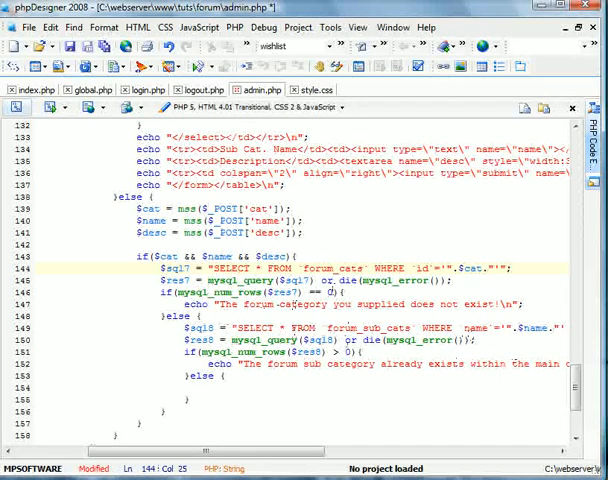
scroll("down", 3)
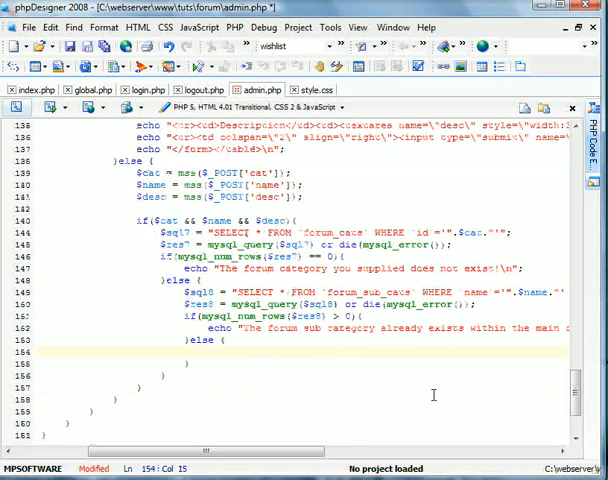
type("if($=")
type("echo \"The description must")
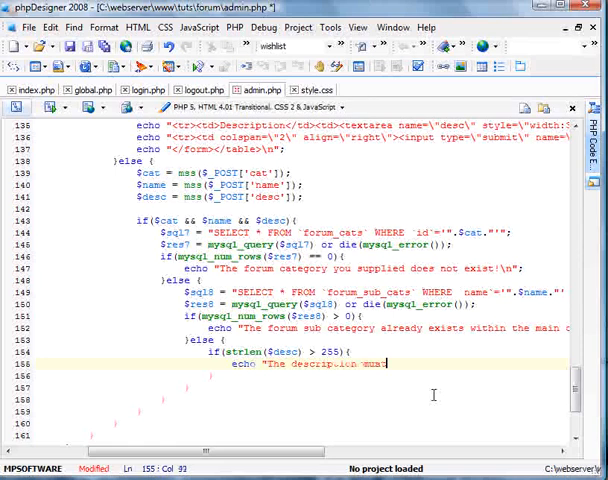
type("be l")
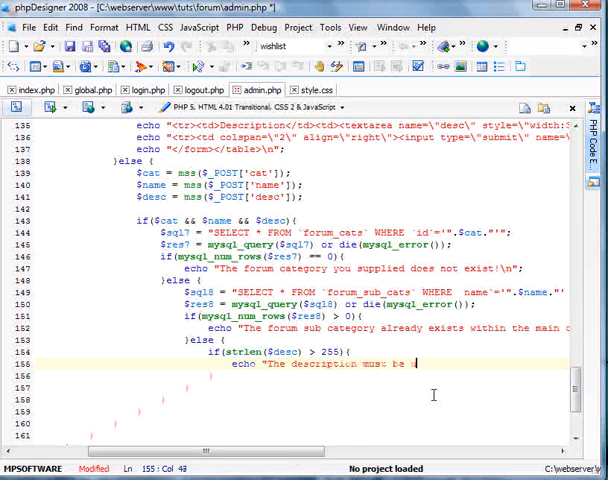
type("under 255 wha")
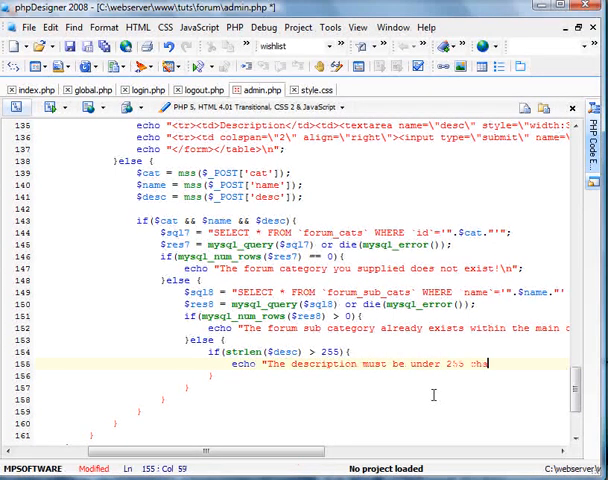
type("characters'\\n\";")
type("$row4 ")
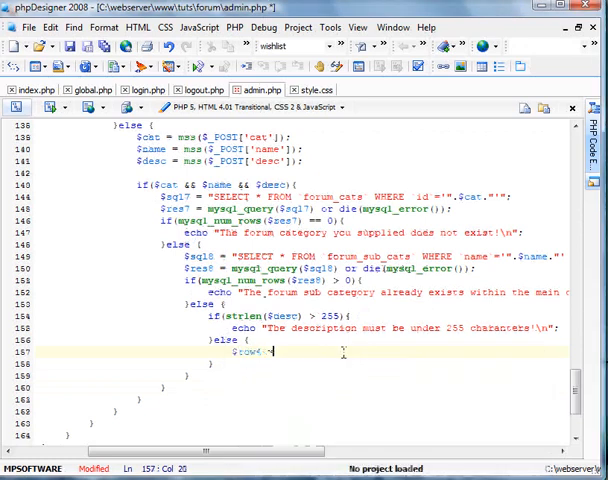
Step: Write the INSERT INTO forum_sub_cats query with the cid, name and description values
type("= mysql_fetch_assoc($res7);")
left_click(303, 364)
type("$sql9 =")
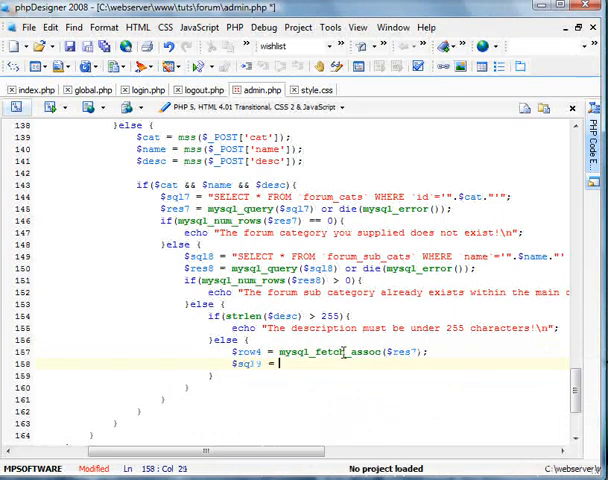
type("\"INSERT INTO")
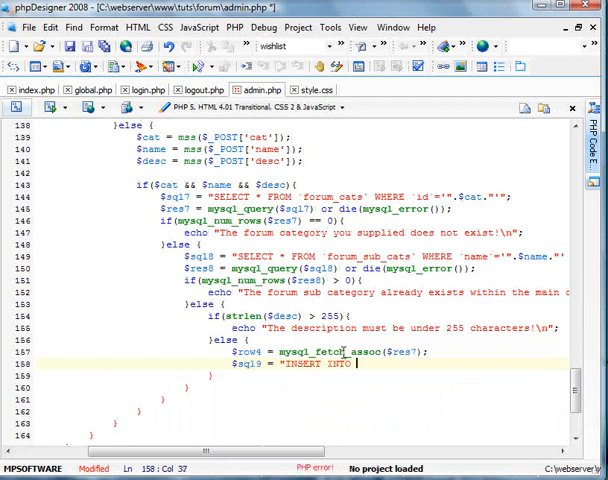
type("forum_sub_cats`")
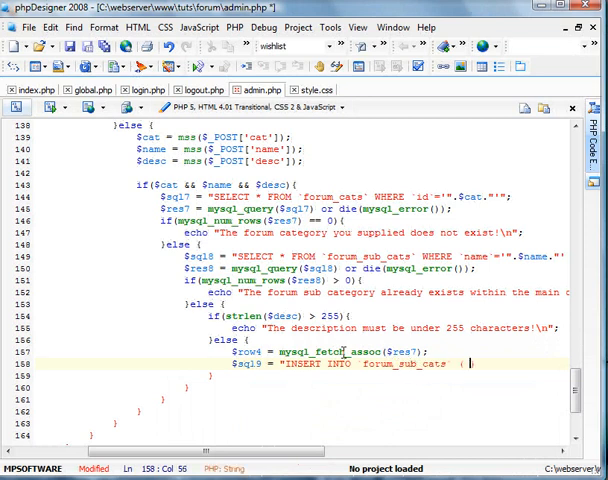
type("('cid',")
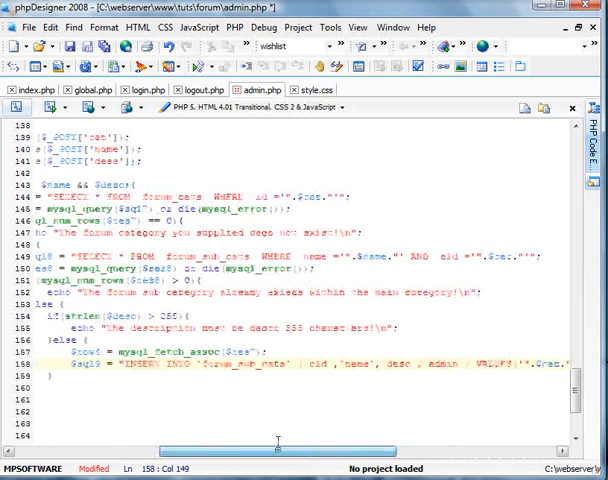
Step: Run the query with or die and echo that the sub category was added under the main category
type("$resu = mysql_query($sql9")
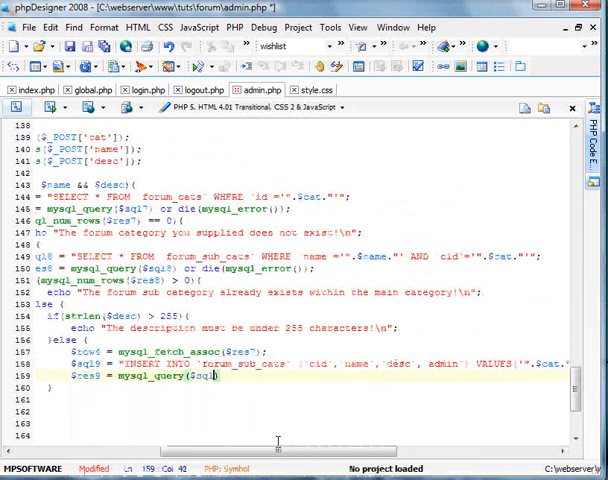
type("or die(mysql_error());")
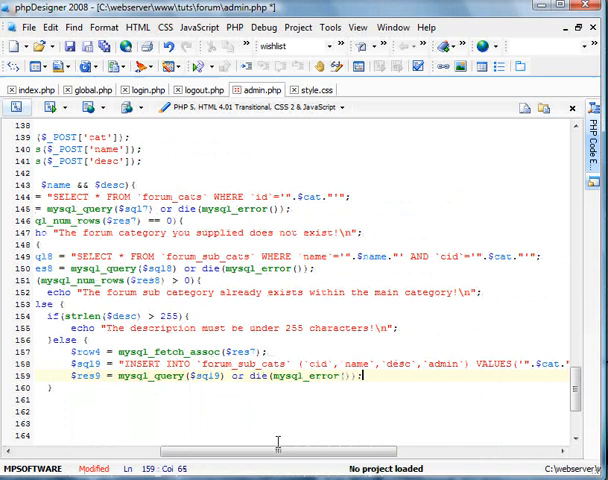
type("echo")
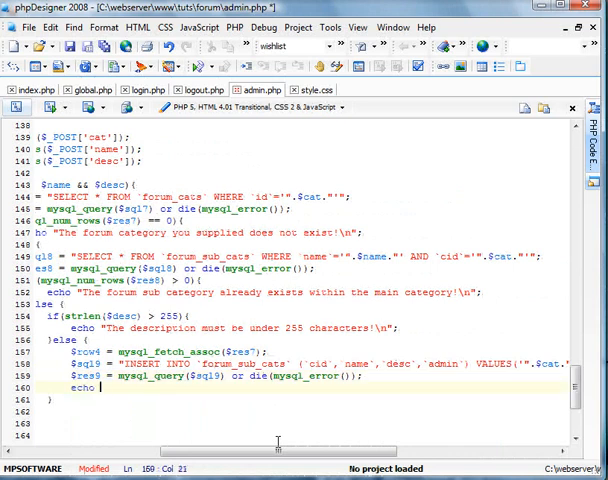
type("\"The forum s")
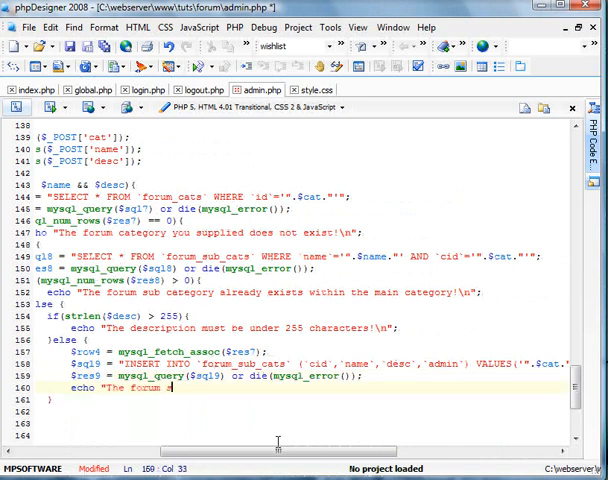
type("sub category, <b>\".$name.\"</b")
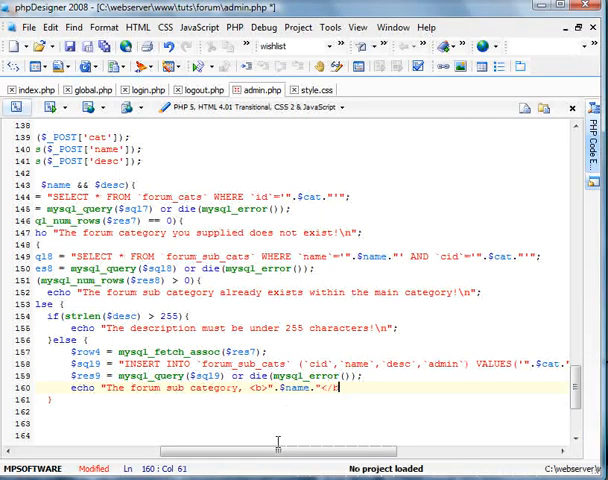
type("has been added")
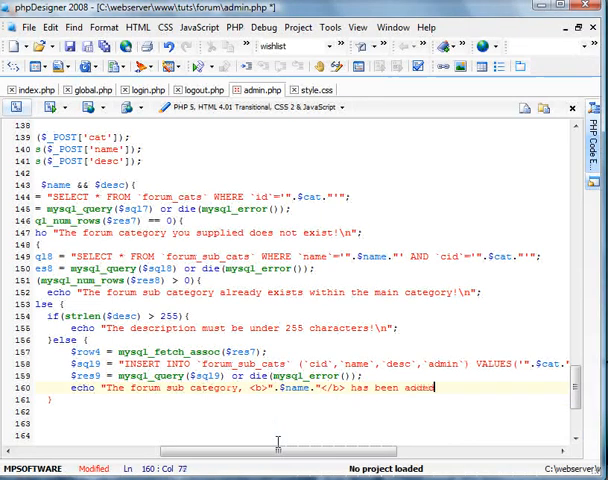
type("under the main cate")
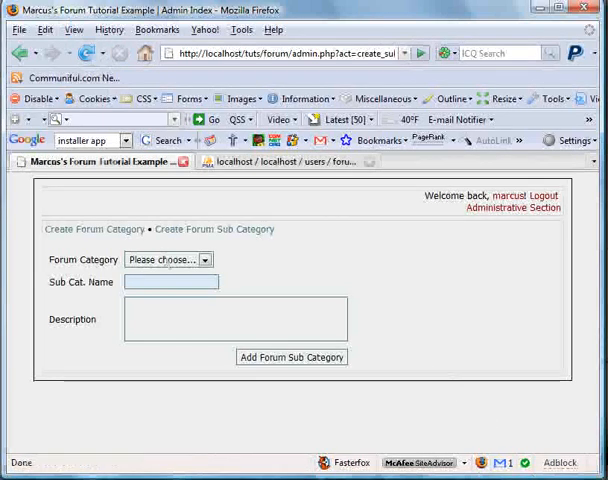
Step: Submit sub-category 'Main Chat' under General with a description
left_click(169, 259)
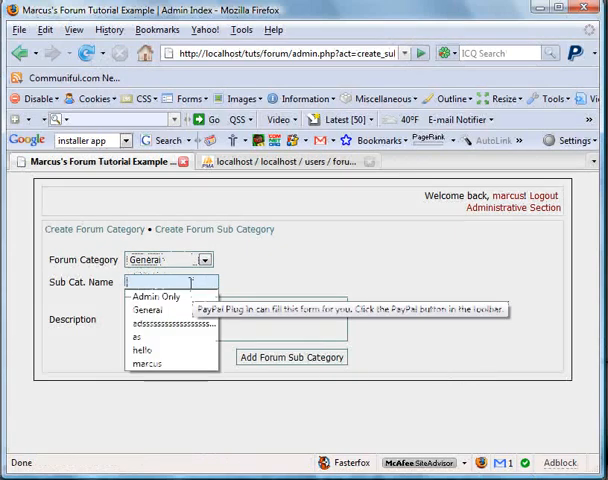
type("Main Chat")
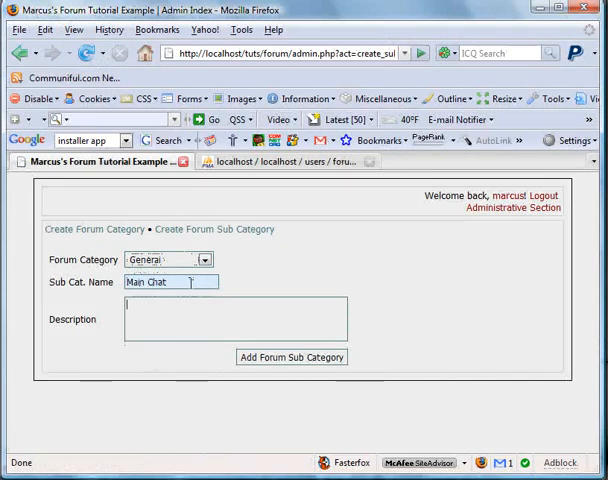
type("This is a place for everybody to talk about anything!")
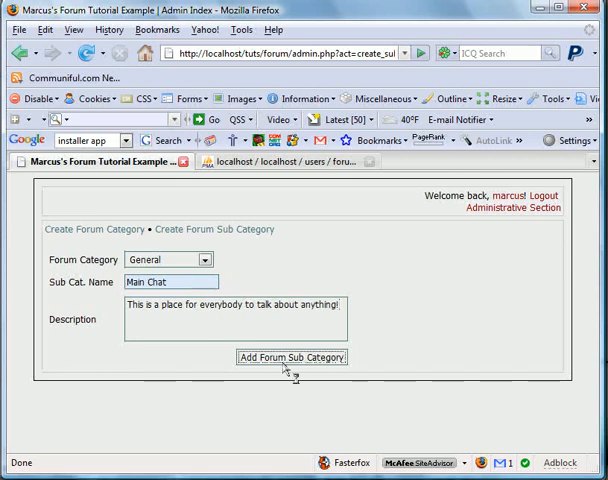
left_click(291, 357)
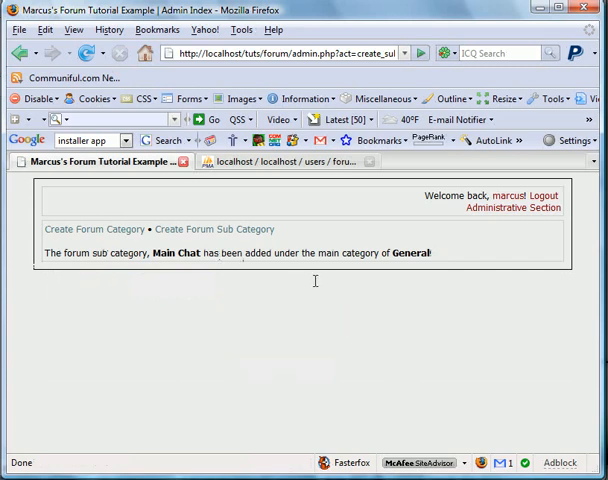
mouse_move(270, 162)
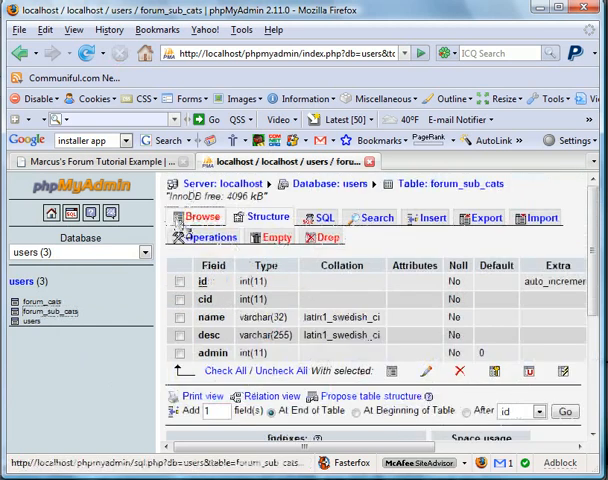
Step: Browse the forum_sub_cats table in phpMyAdmin
left_click(203, 216)
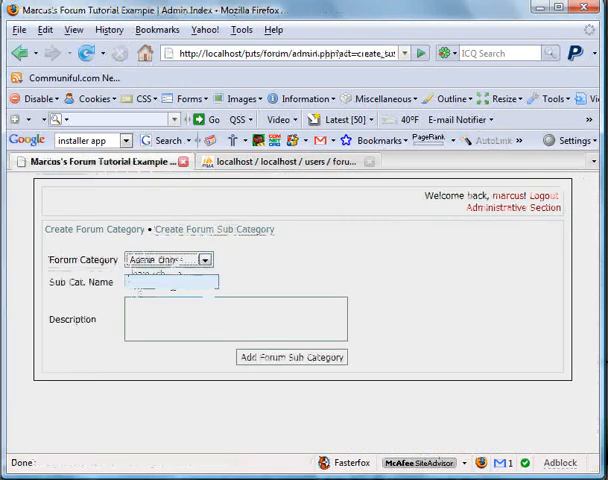
Step: Submit 'To Do Lists' under Admin Only, described as an admin-only to do list section
left_click(170, 270)
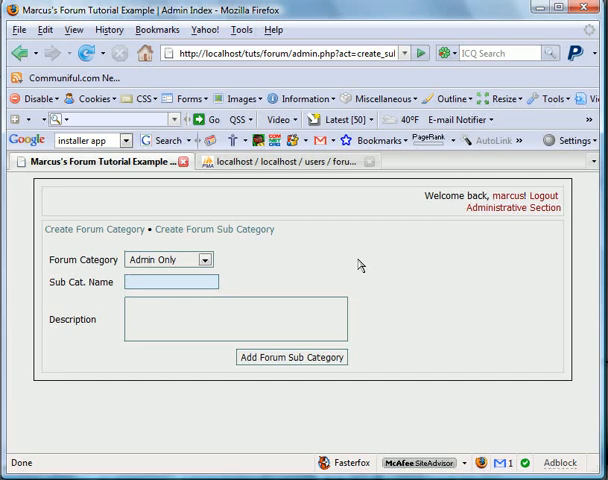
type("To Do Lists")
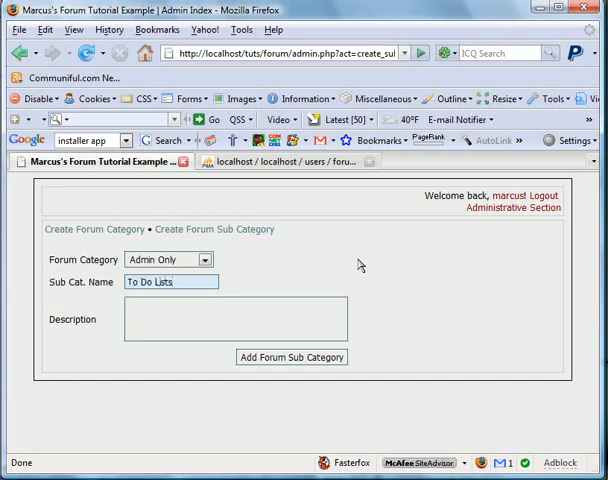
type("An admin only t")
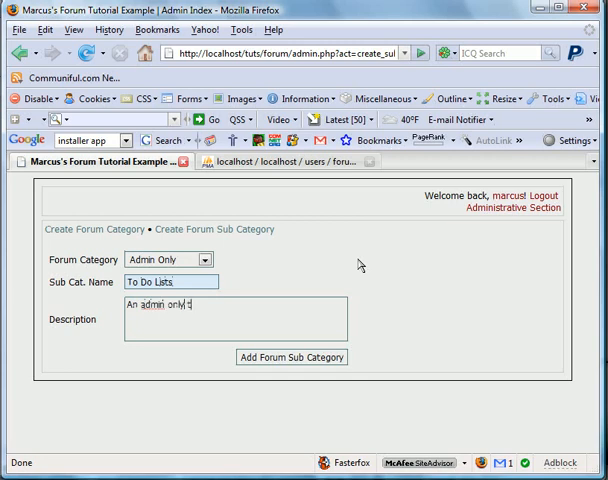
type("to do list section")
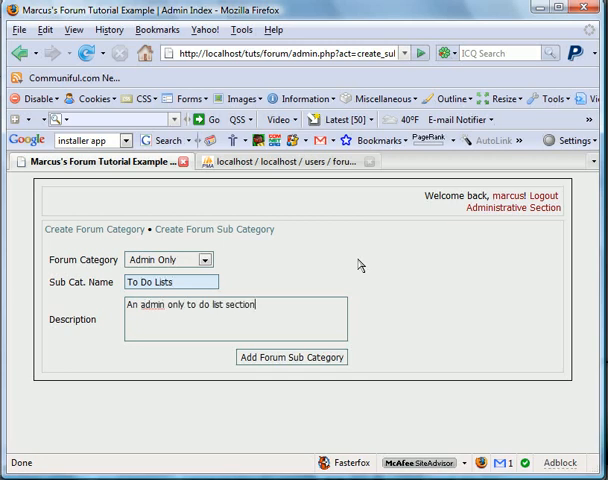
left_click(292, 357)
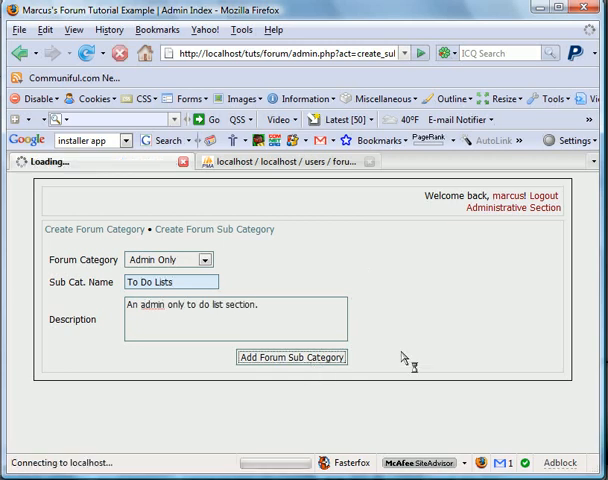
left_click(292, 357)
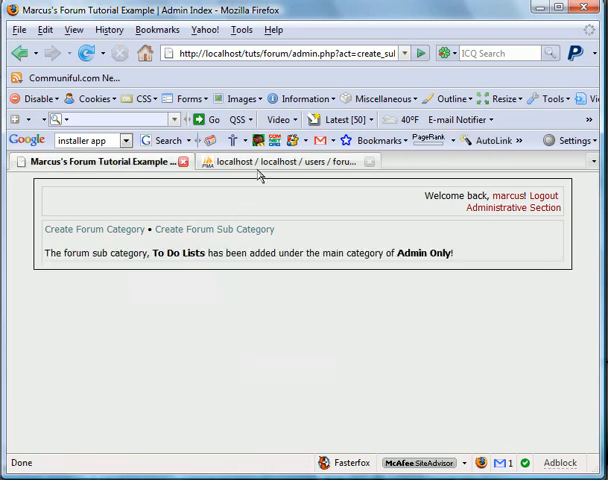
left_click(290, 161)
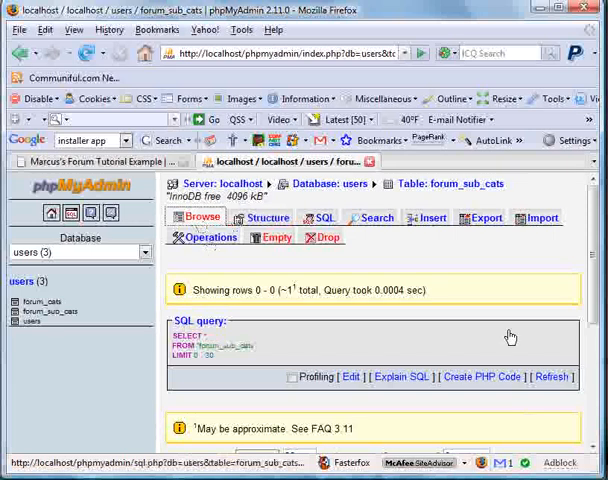
mouse_move(527, 330)
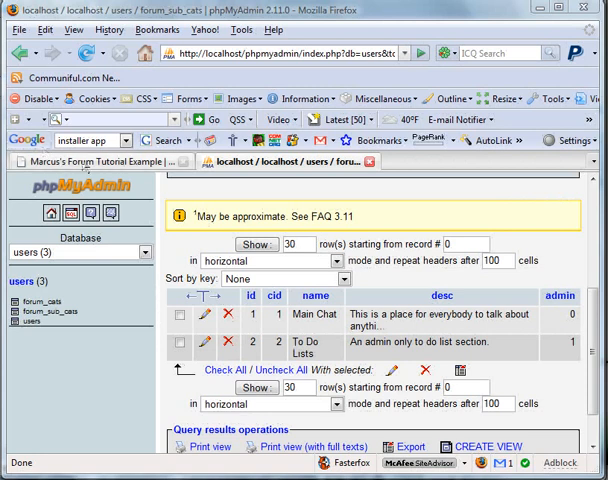
Step: Return to the forum admin page from phpMyAdmin
left_click(97, 162)
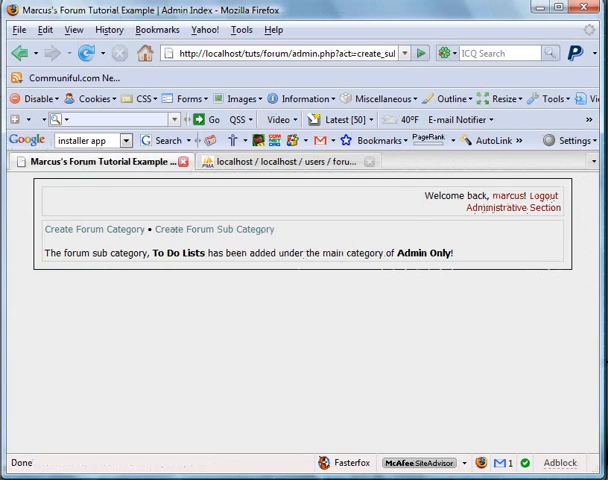
mouse_move(348, 343)
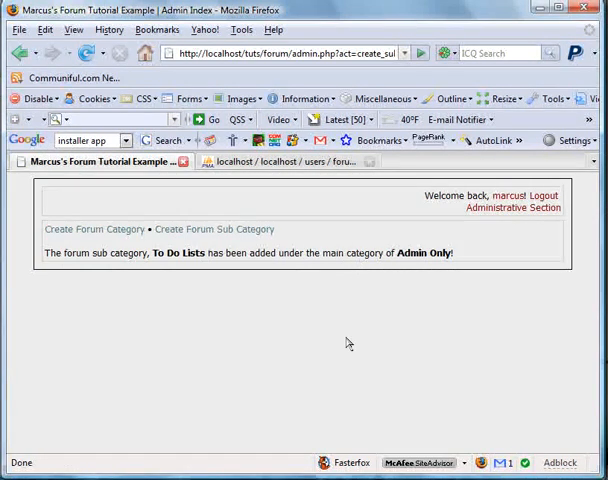